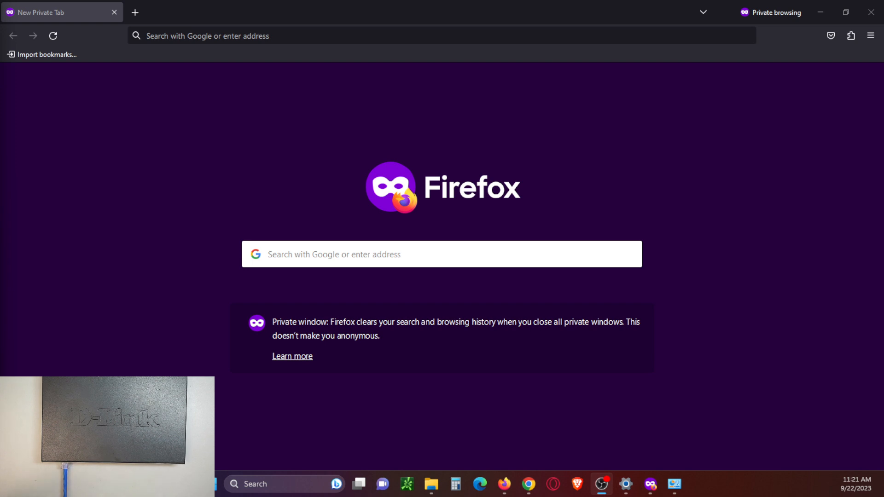
pyautogui.moveTo(253, 462)
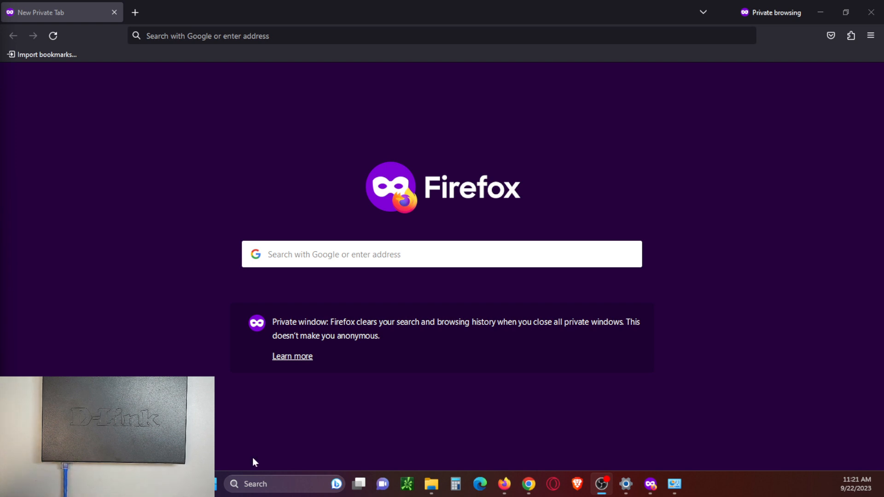
pyautogui.moveTo(681, 409)
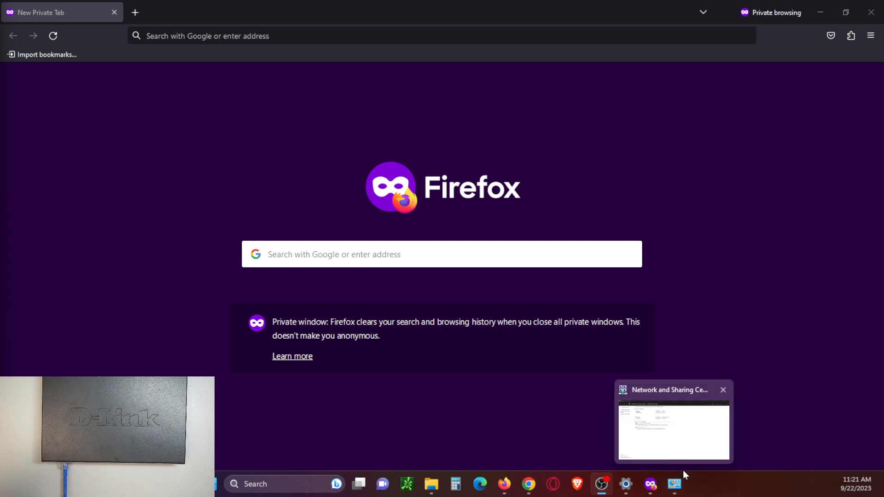
pyautogui.moveTo(673, 483)
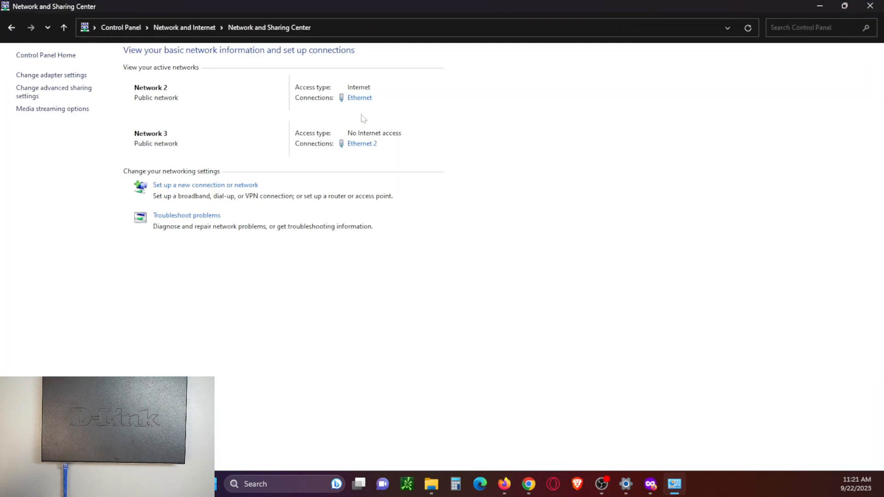
pyautogui.click(121, 27)
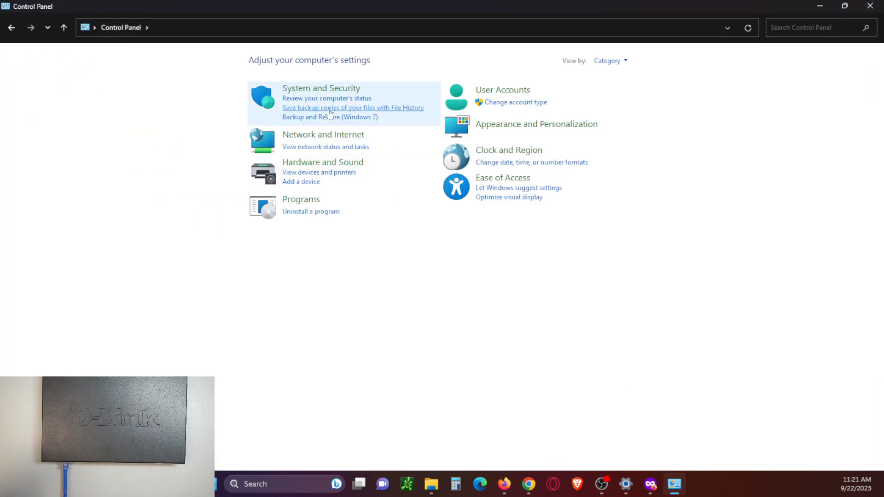
pyautogui.moveTo(323, 134)
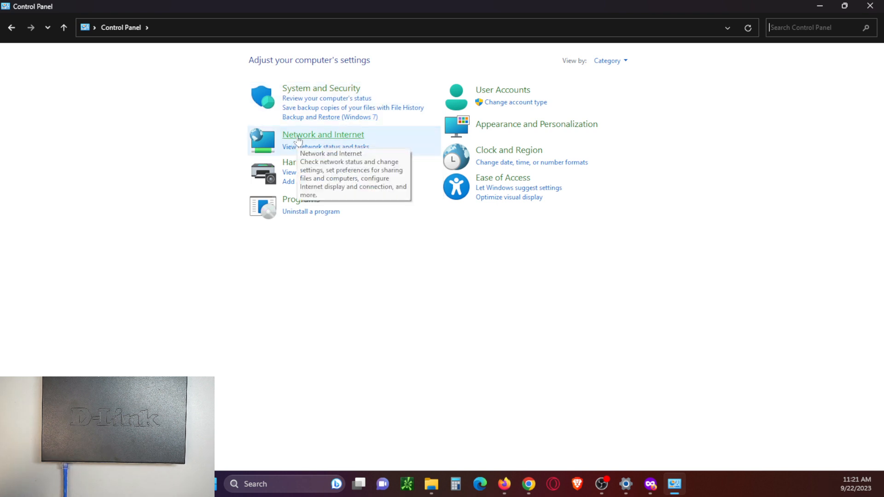
pyautogui.click(324, 133)
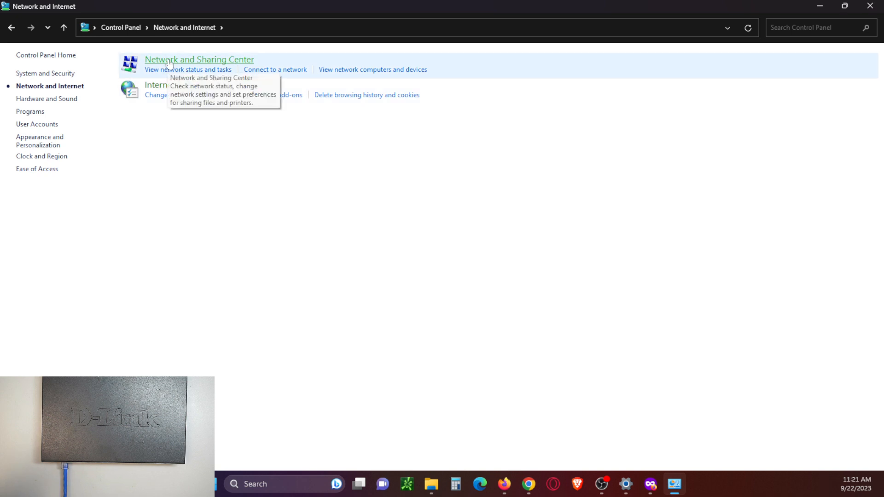
pyautogui.click(199, 60)
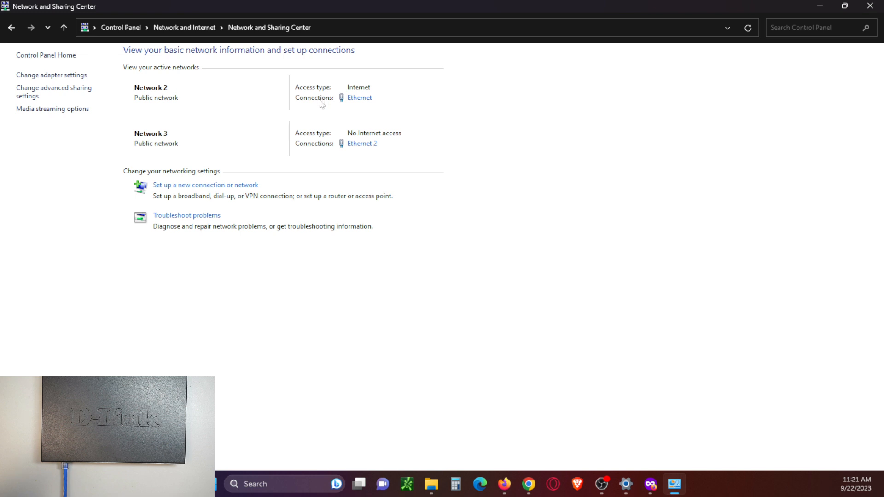
pyautogui.moveTo(321, 93)
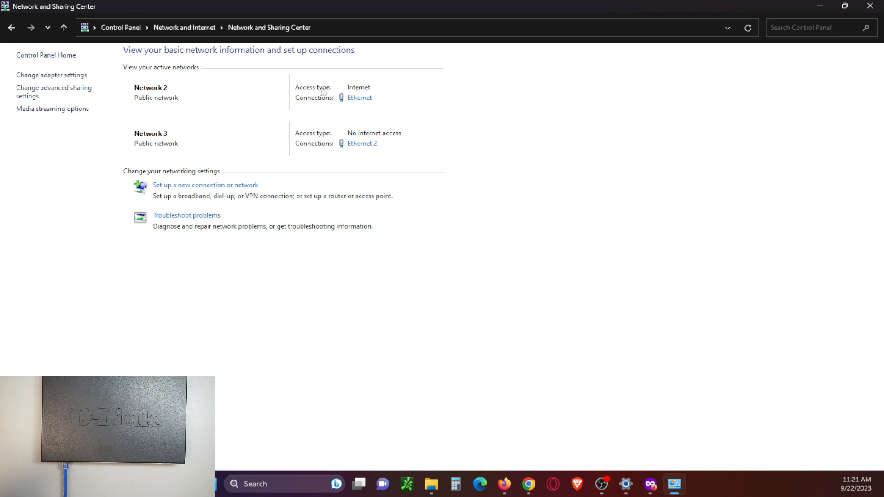
pyautogui.moveTo(325, 145)
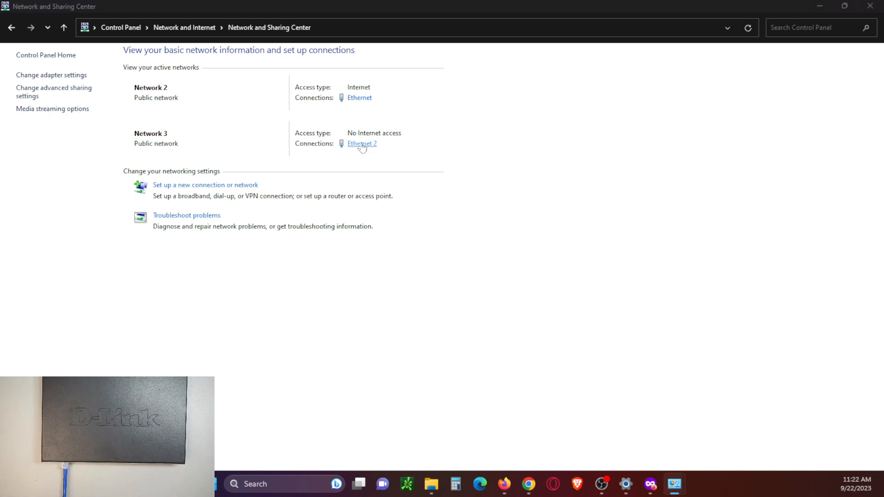
# - Open Ethernet 2's connection details and confirm the 192.168.10.1 default gateway
pyautogui.click(362, 143)
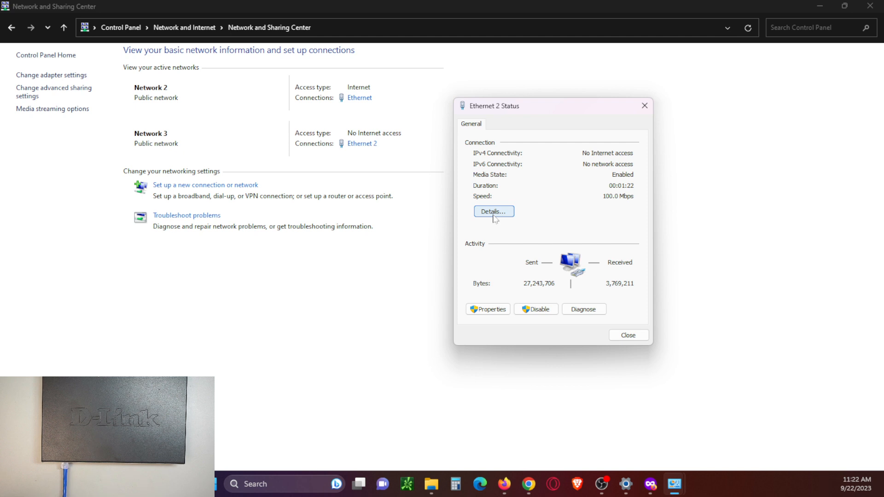
pyautogui.click(493, 211)
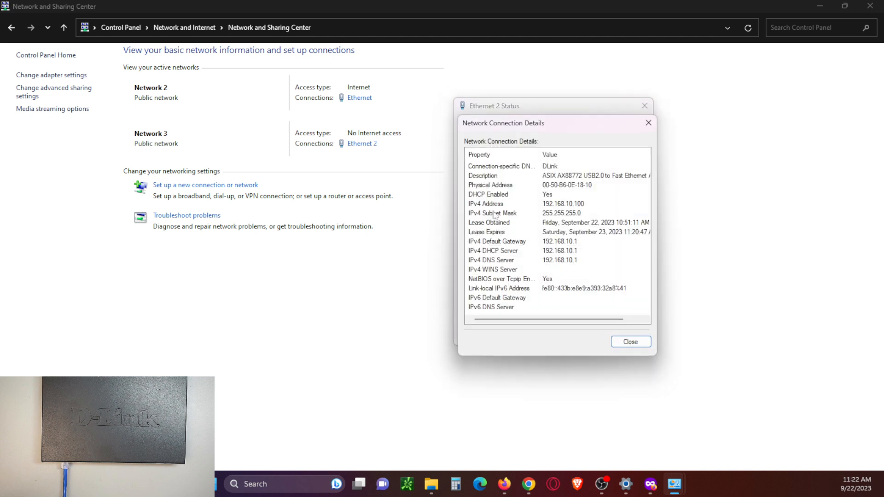
pyautogui.moveTo(543, 211)
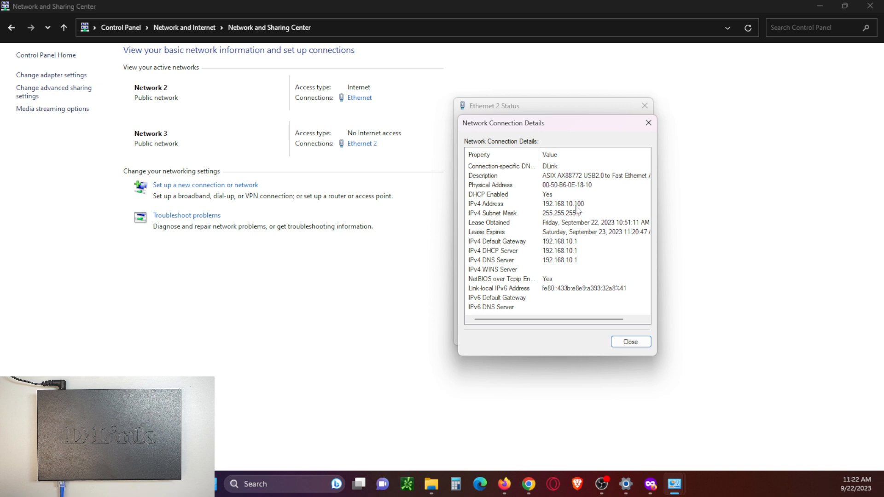
pyautogui.moveTo(580, 212)
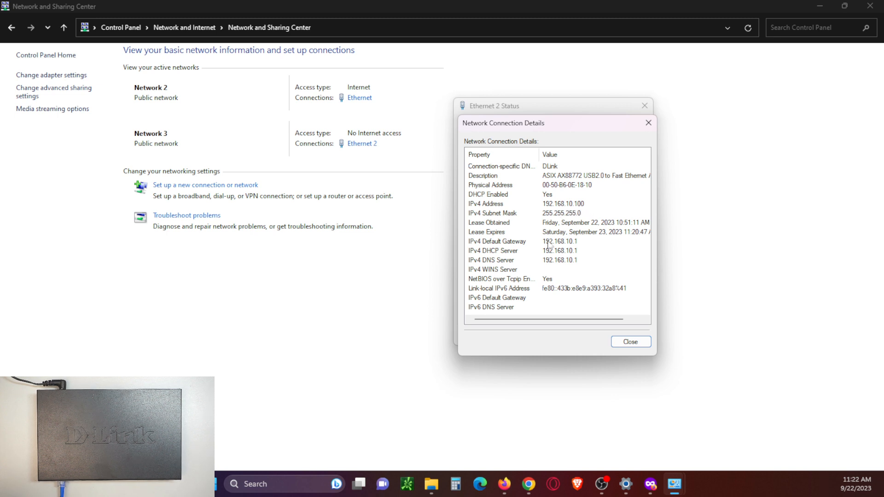
pyautogui.moveTo(571, 255)
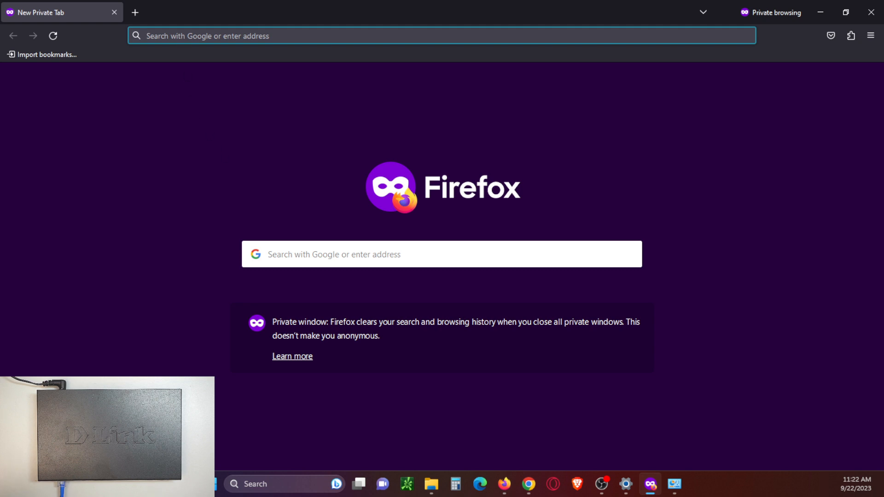
# - Enter the router address 192.168.10.1 in Firefox's address bar
pyautogui.click(439, 35)
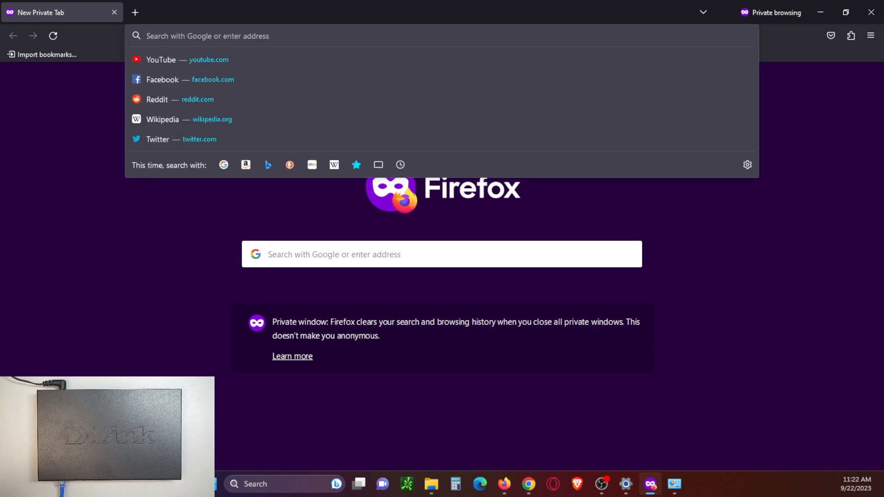
pyautogui.write('1')
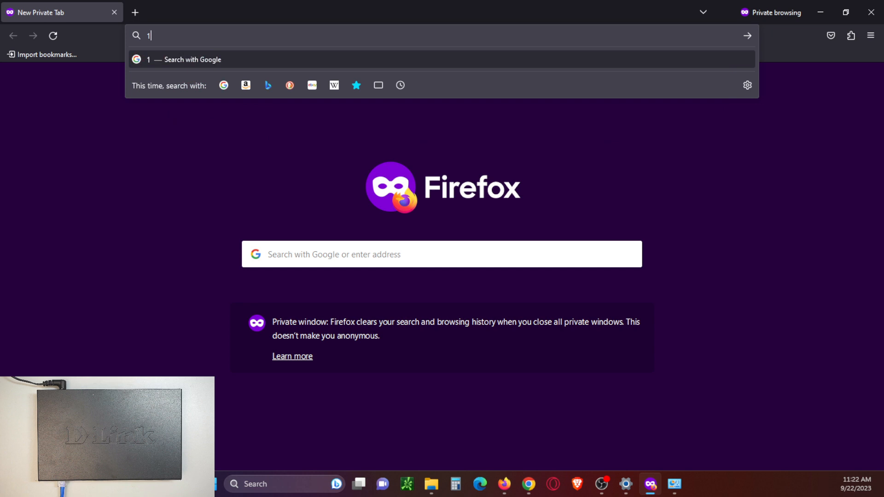
pyautogui.write('92.168.10.1')
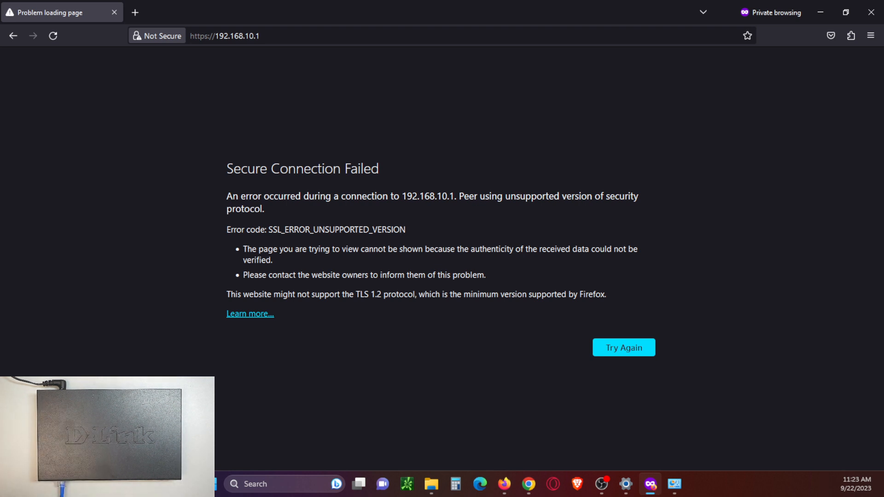
pyautogui.moveTo(359, 217)
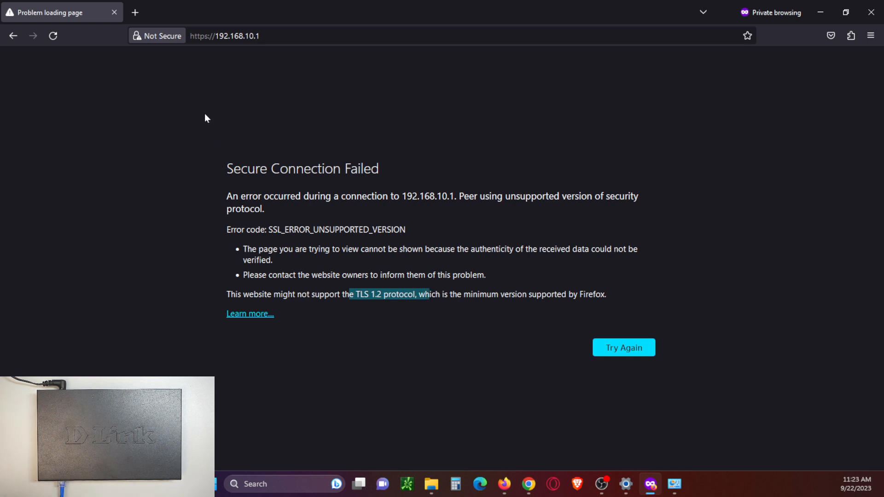
pyautogui.moveTo(135, 12)
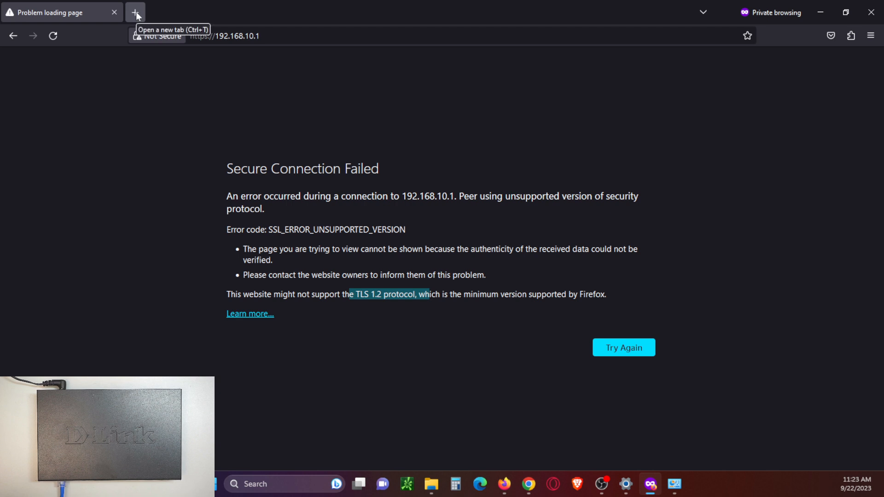
# - Load about:config in a new tab and accept the risk warning
pyautogui.click(135, 12)
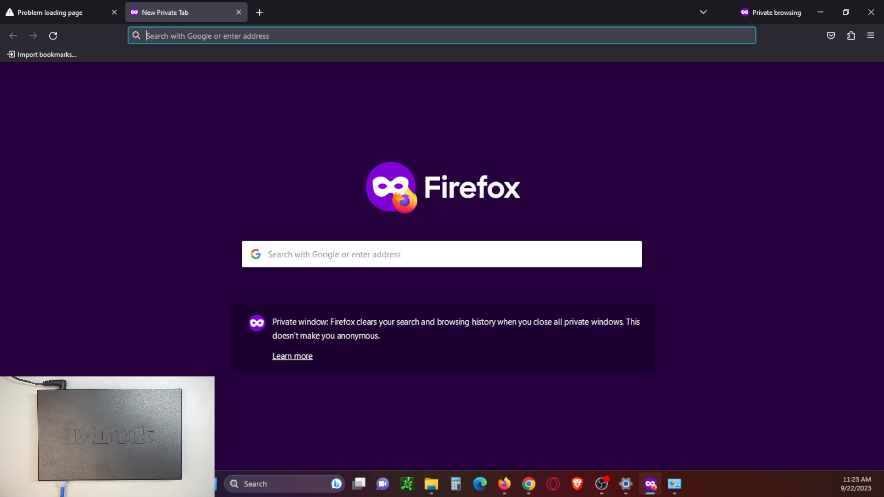
pyautogui.write('abiiut')
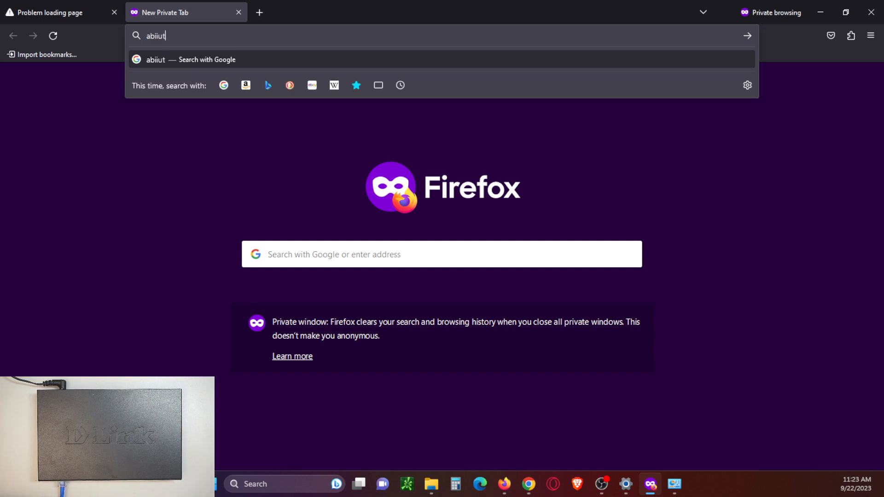
pyautogui.write(':')
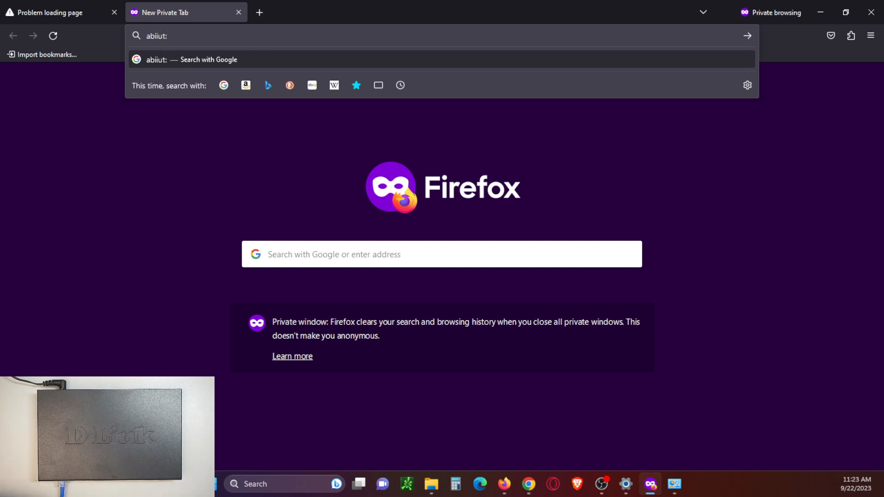
pyautogui.write('a')
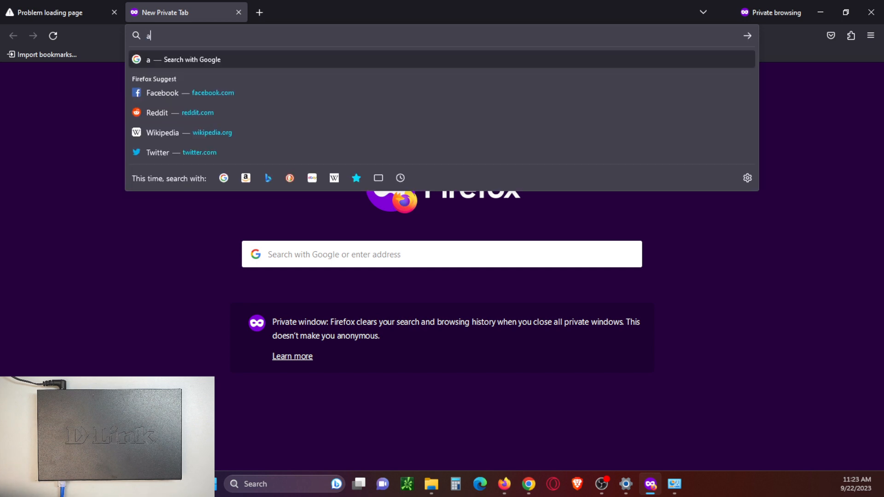
pyautogui.write('bout:config')
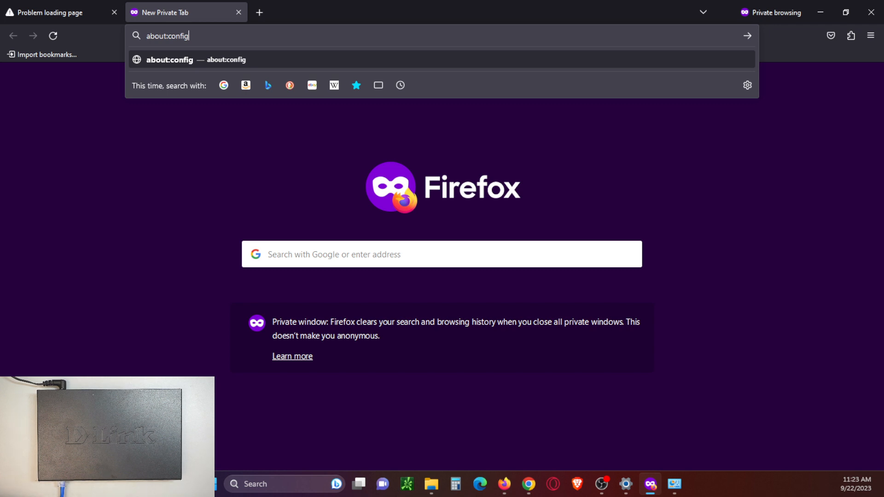
pyautogui.press('Enter')
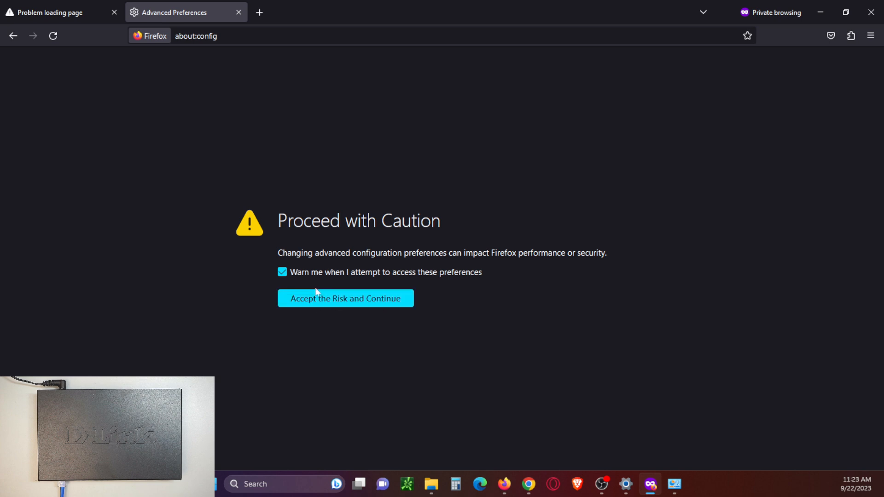
pyautogui.click(344, 298)
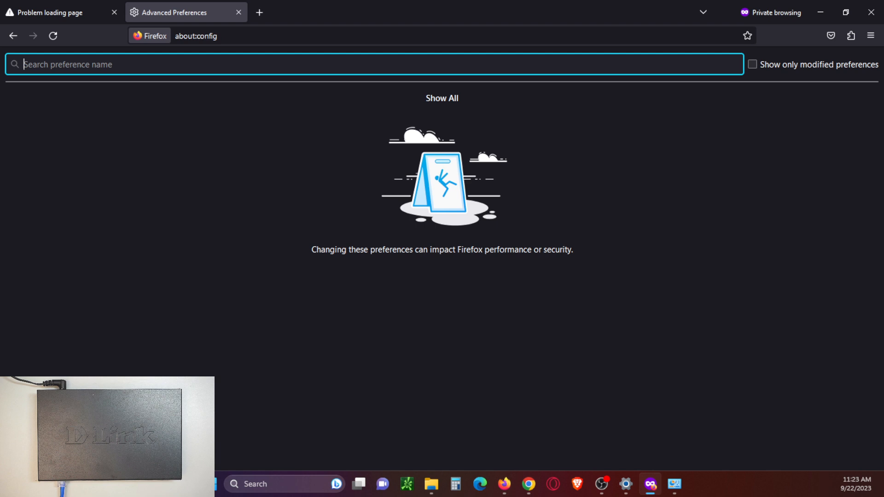
# - Search the preferences and change security.tls.version.min from 3 to 1
pyautogui.write('security.tls')
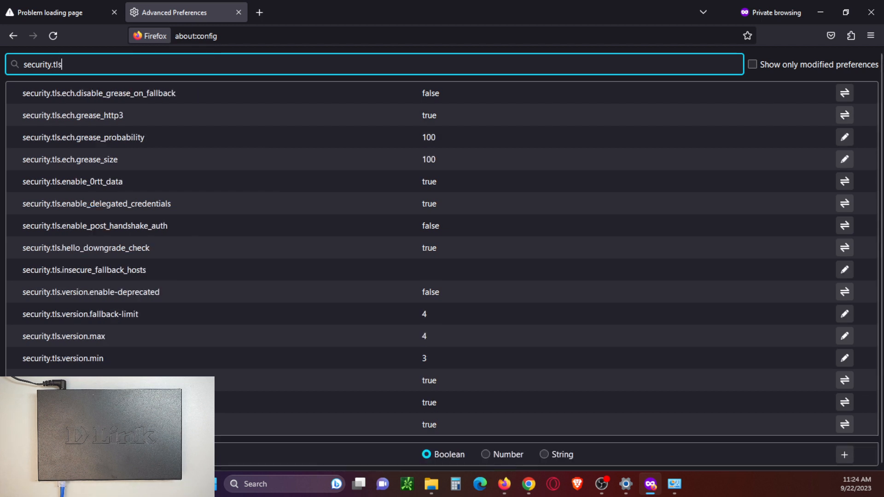
pyautogui.write('.version.min')
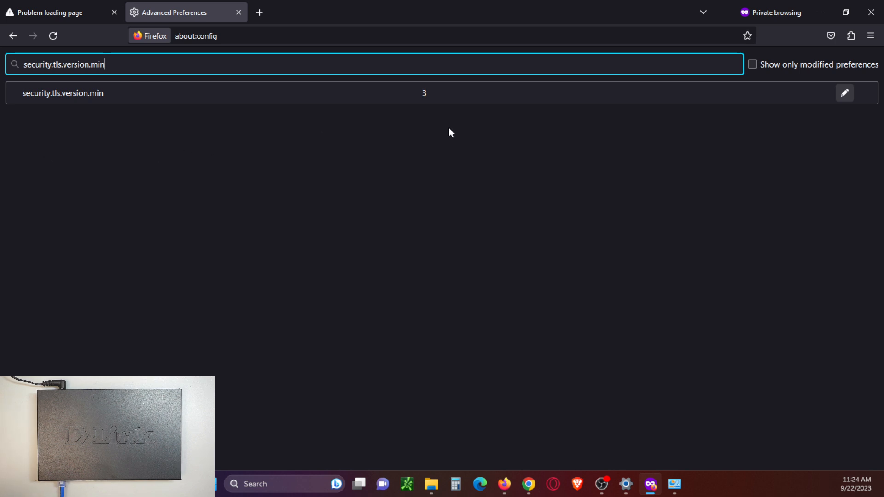
pyautogui.moveTo(845, 93)
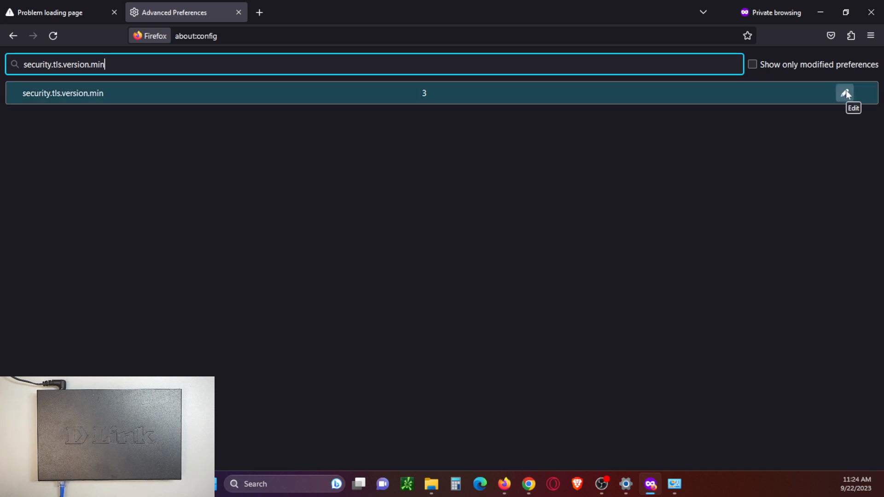
pyautogui.click(844, 93)
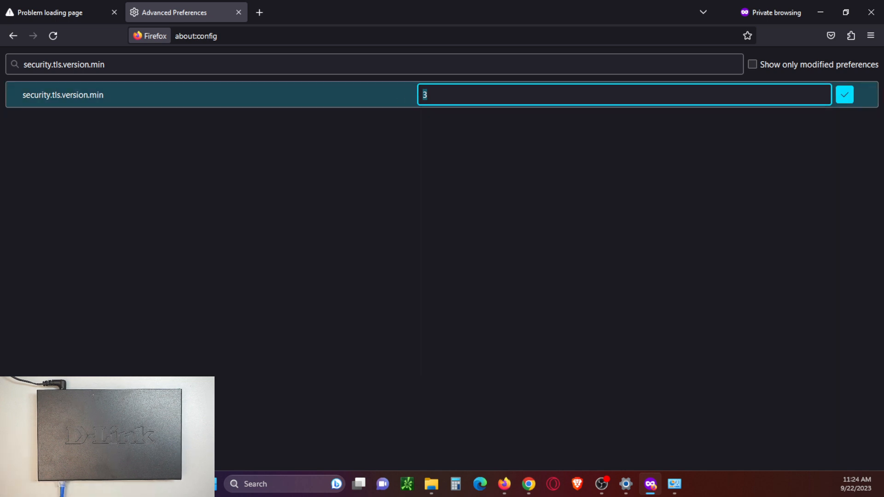
pyautogui.write('1')
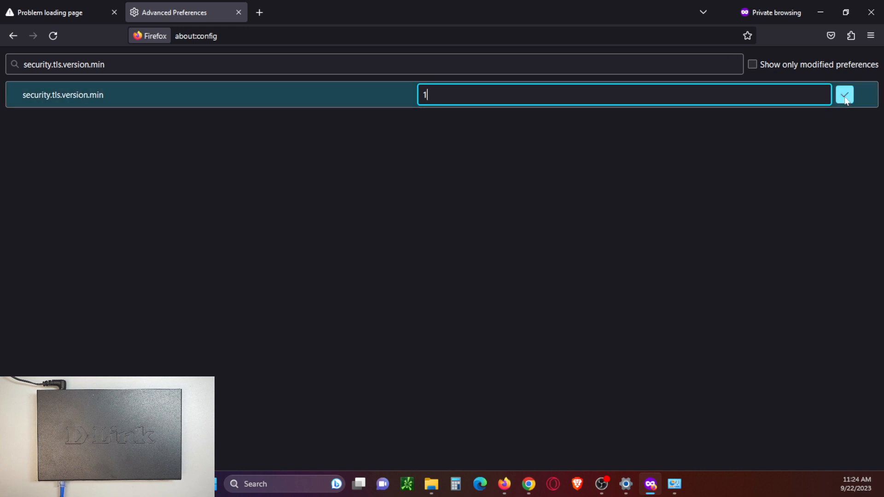
pyautogui.click(844, 95)
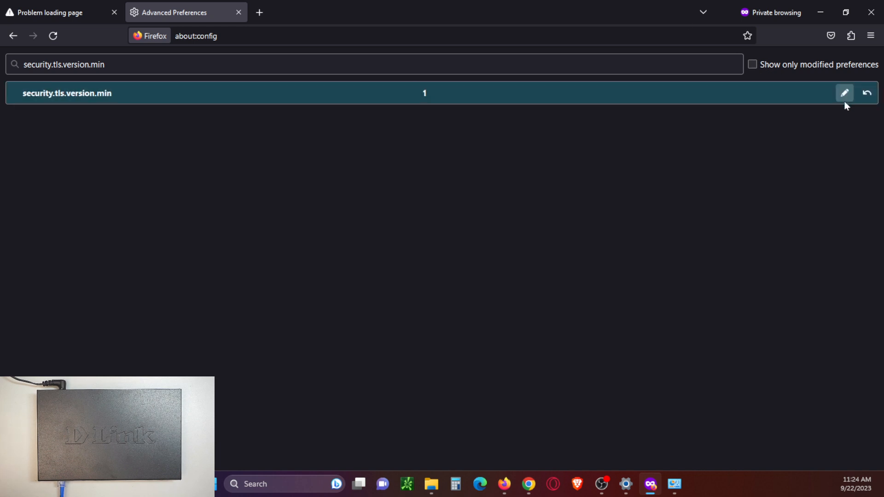
pyautogui.moveTo(315, 111)
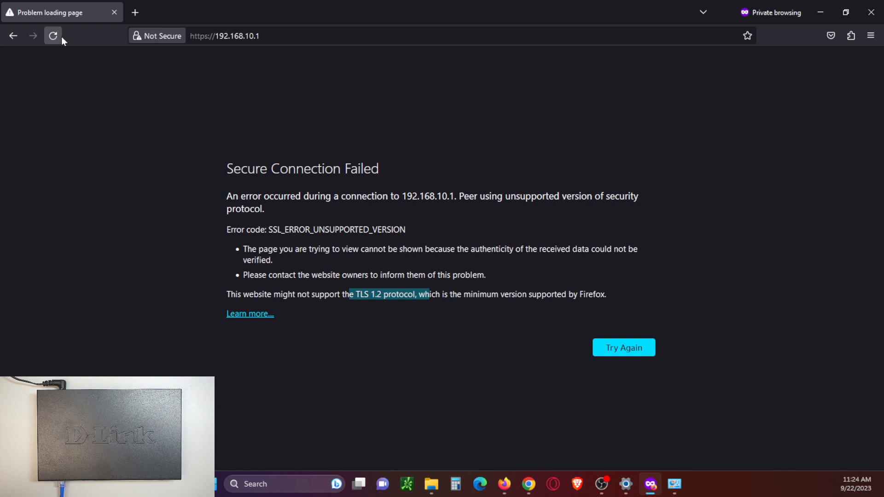
# - Reload the router tab and accept the self-signed certificate risk under Advanced
pyautogui.click(53, 35)
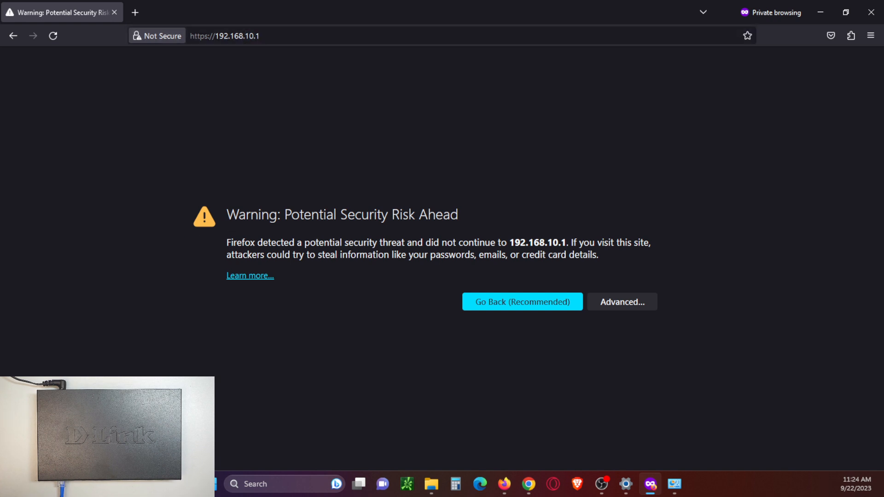
pyautogui.tripleClick(342, 215)
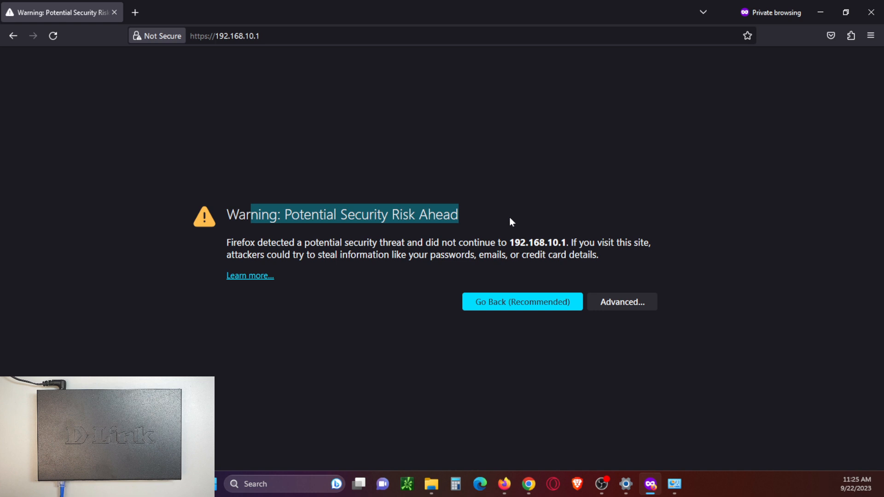
pyautogui.click(622, 301)
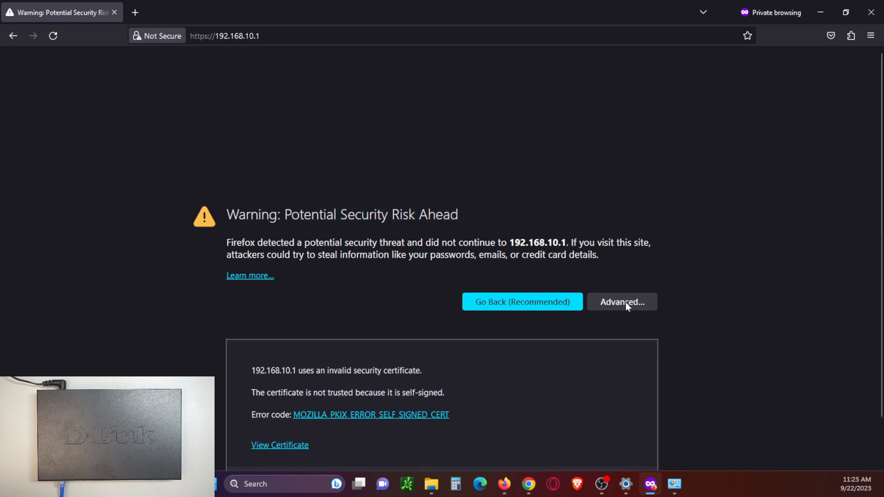
pyautogui.click(620, 302)
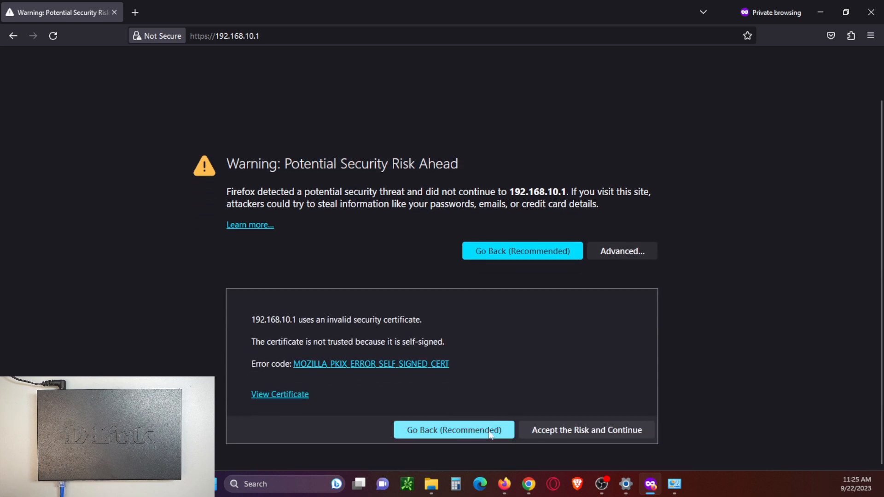
pyautogui.moveTo(586, 429)
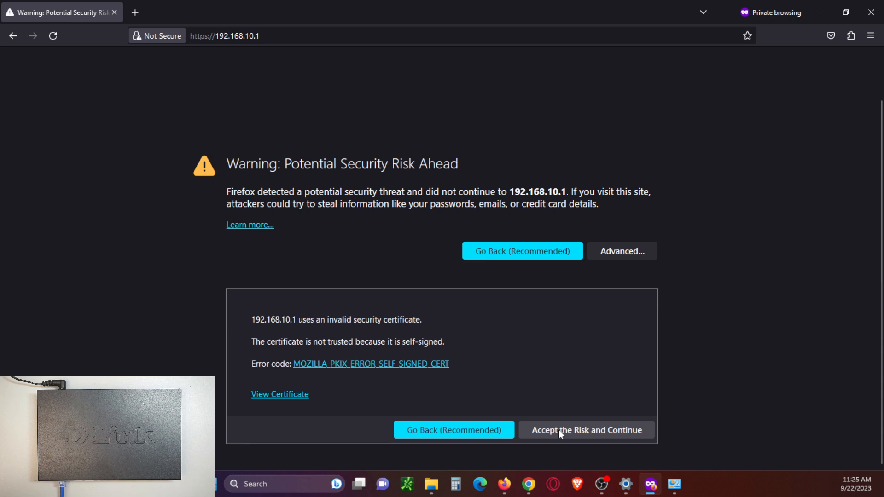
pyautogui.click(585, 430)
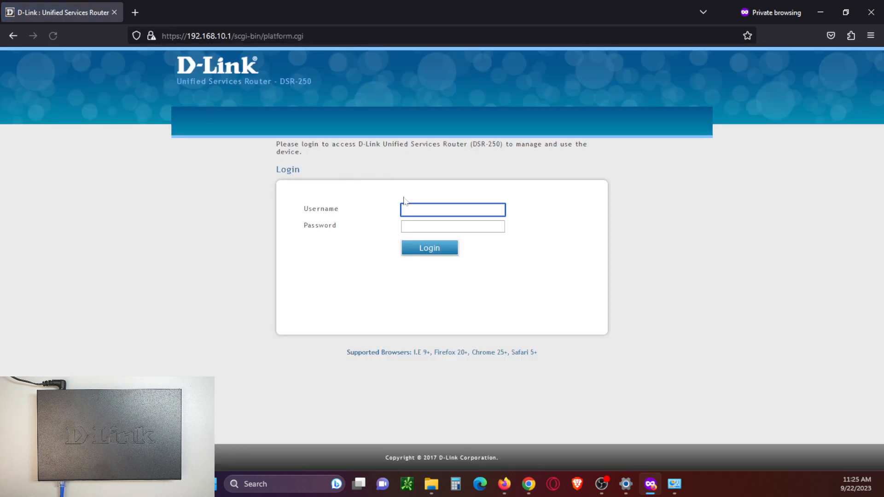
pyautogui.click(452, 210)
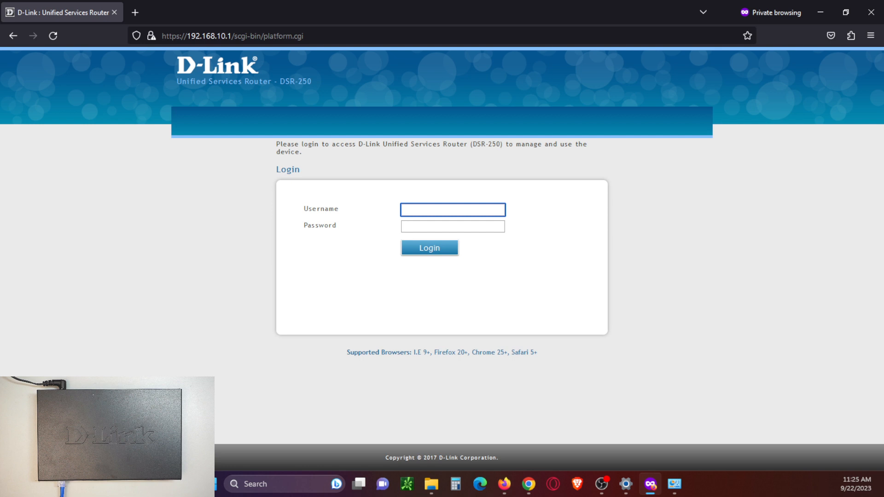
pyautogui.write('admin')
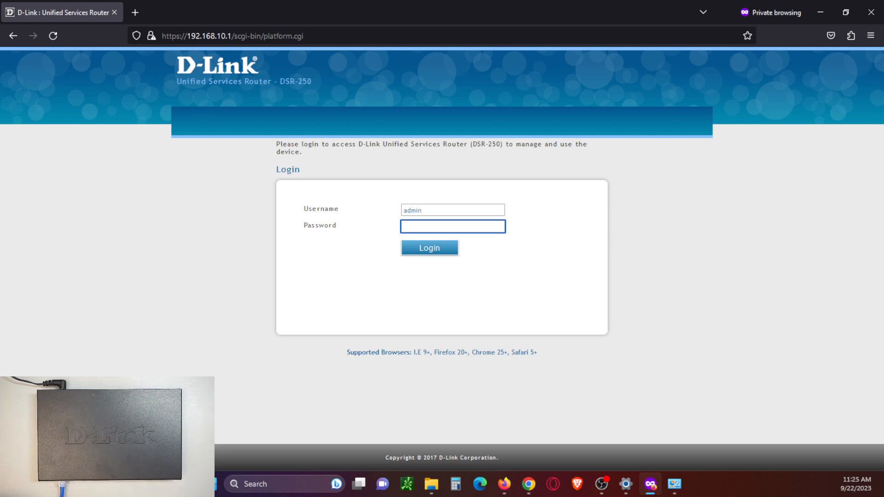
pyautogui.write('password')
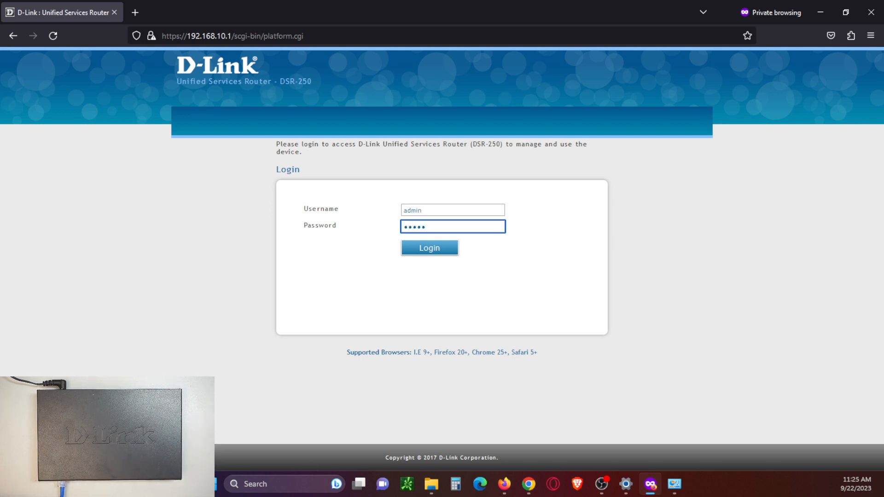
pyautogui.click(428, 248)
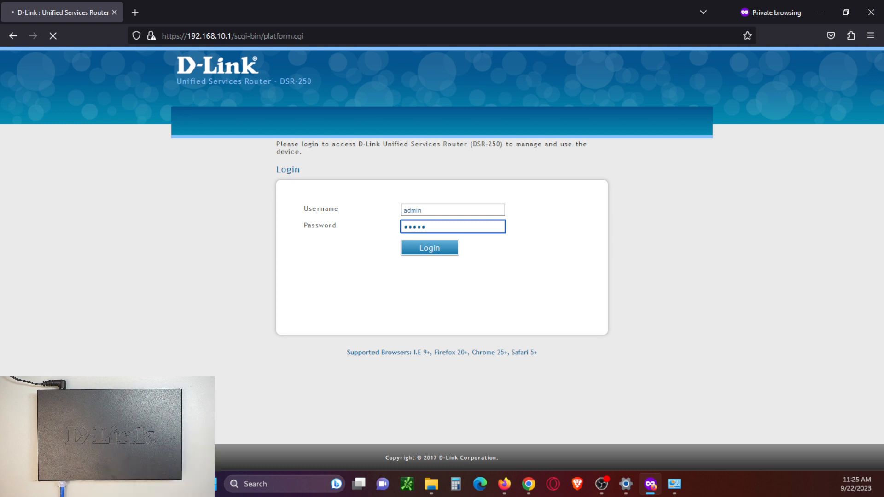
pyautogui.click(429, 247)
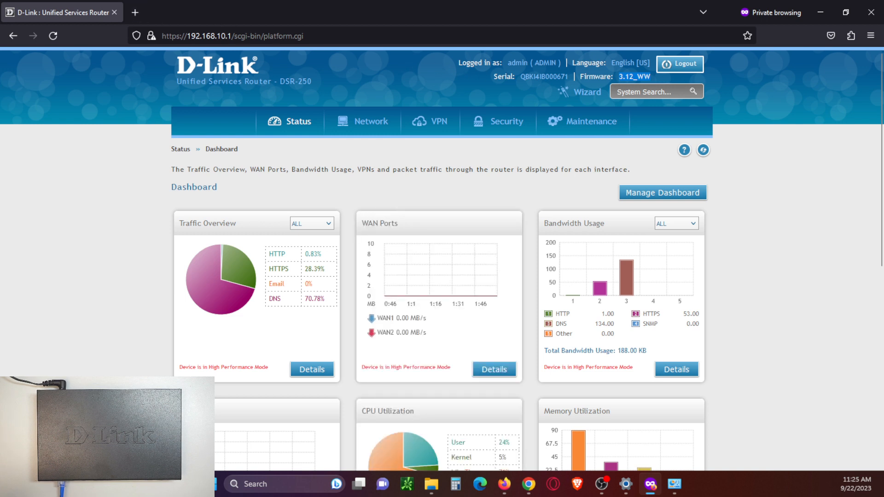
pyautogui.click(254, 35)
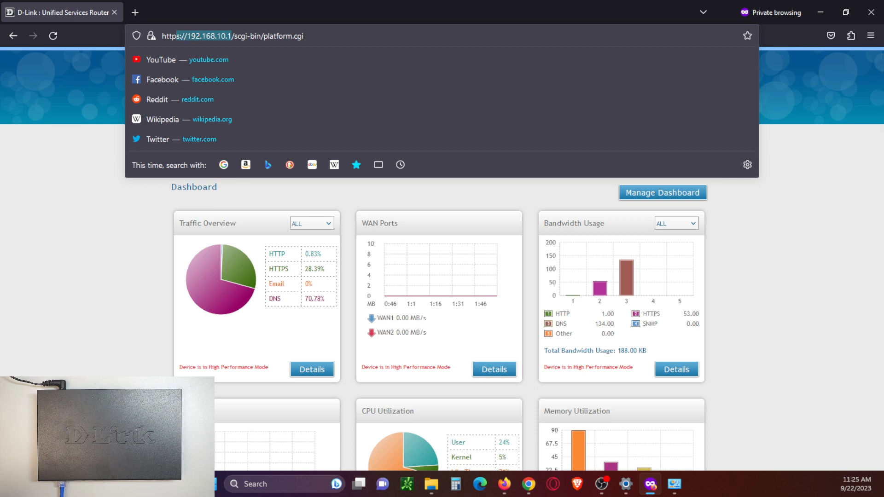
pyautogui.moveTo(40, 86)
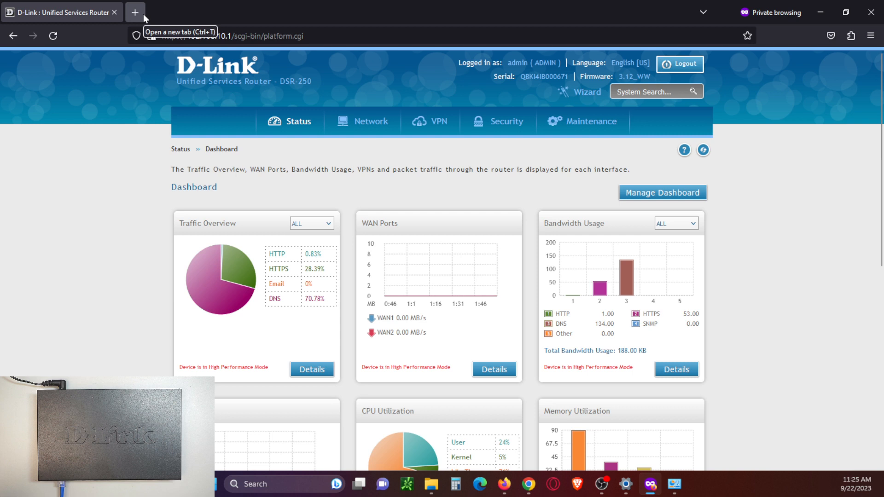
pyautogui.moveTo(47, 49)
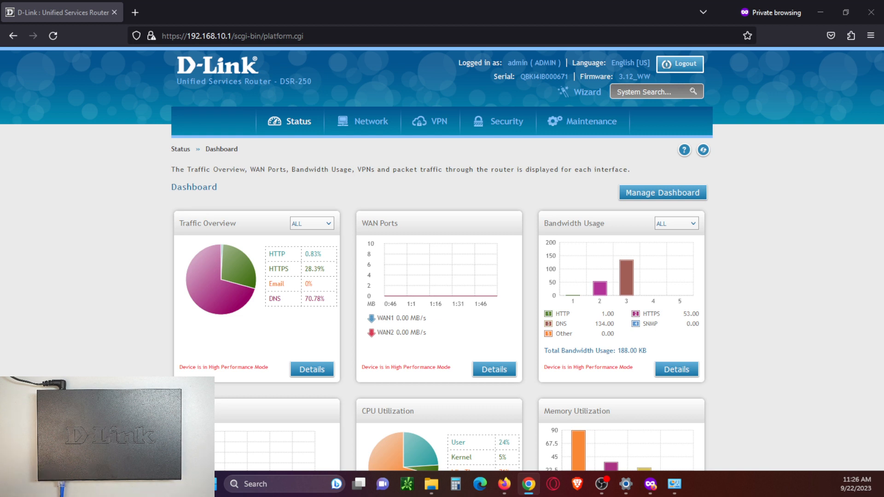
pyautogui.click(254, 12)
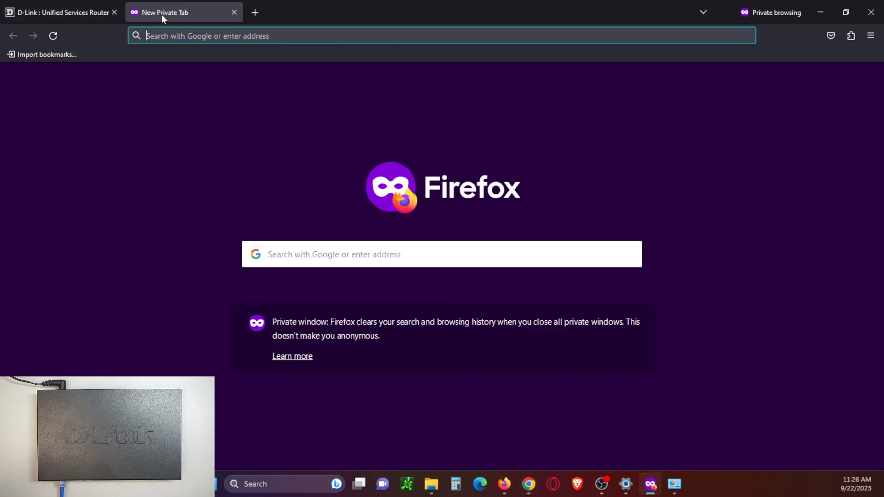
# - Go to support.dlink.com/productinfo.aspx?m=DSR-250 and select hardware revision A4
pyautogui.write('https://support.dlink.com/productinfo.aspx?m=DSR-250')
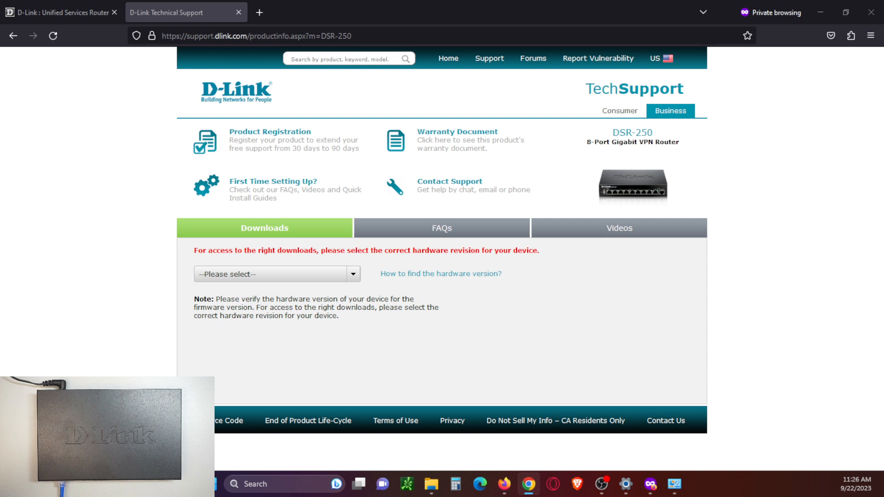
pyautogui.moveTo(254, 167)
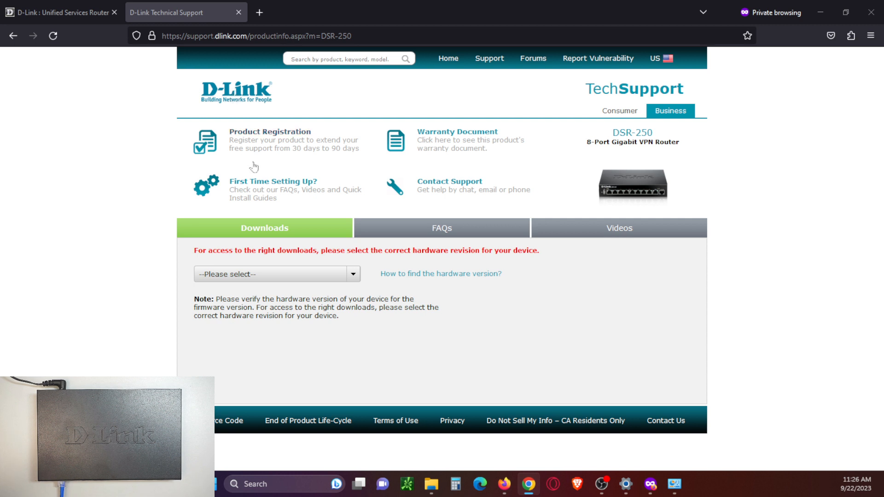
pyautogui.moveTo(284, 292)
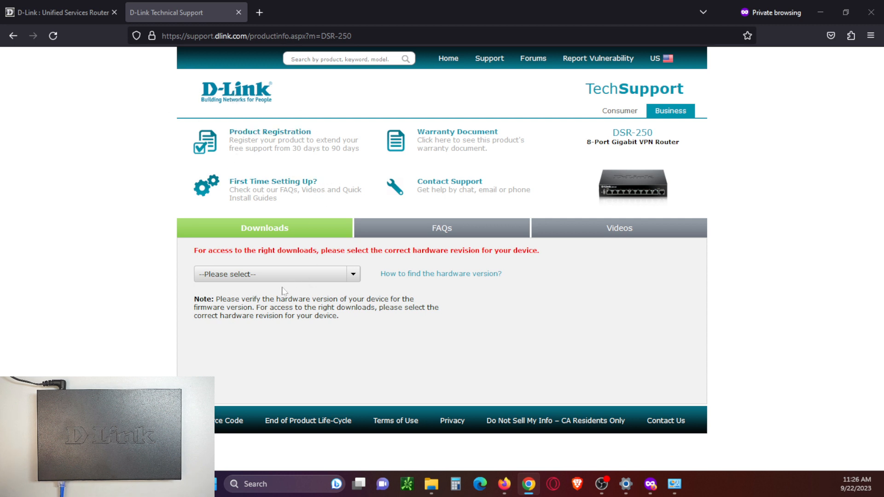
pyautogui.click(275, 273)
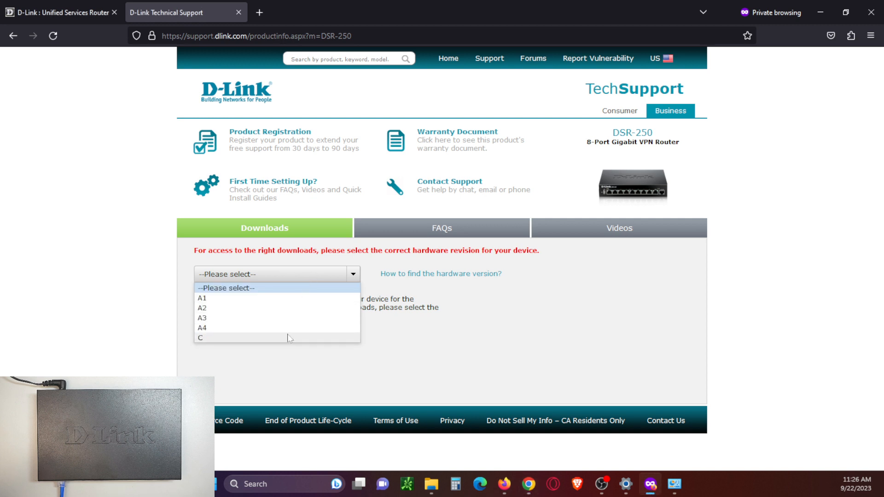
pyautogui.click(275, 274)
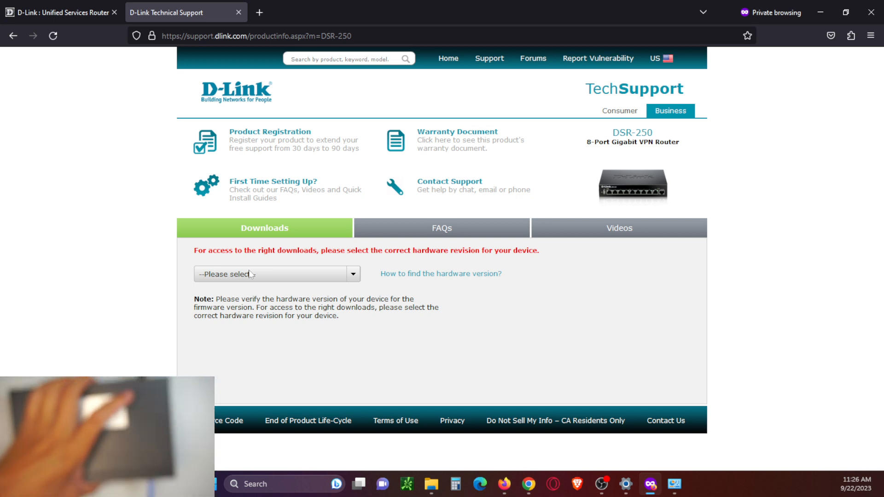
pyautogui.click(276, 273)
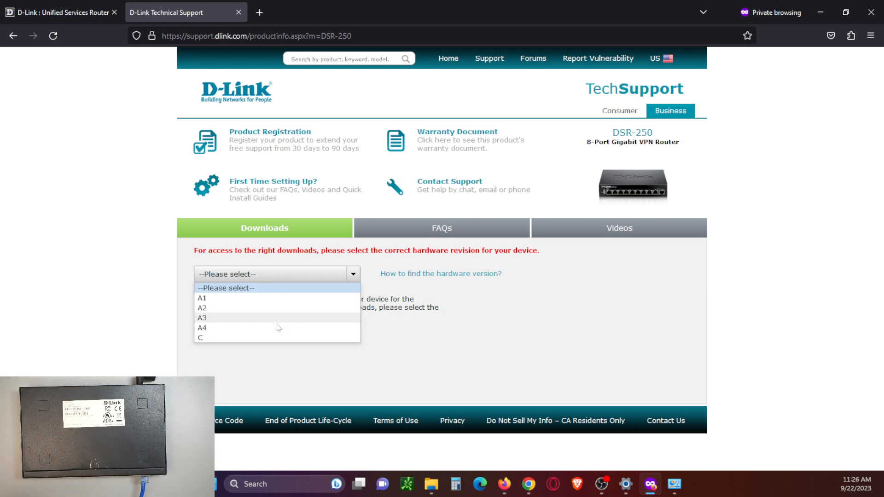
pyautogui.click(201, 327)
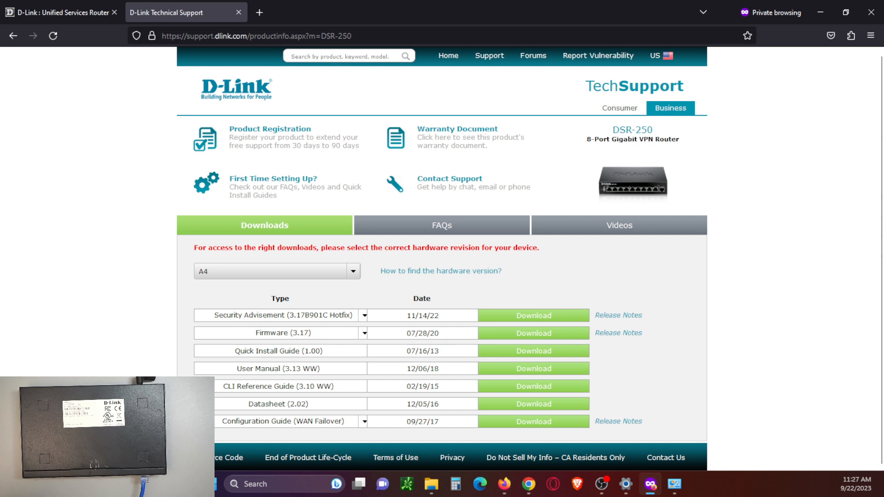
# - Download DSR-250_REVA_FIRMWARE_v3.17_WW.zip from the Firmware (3.17) row
pyautogui.doubleClick(422, 333)
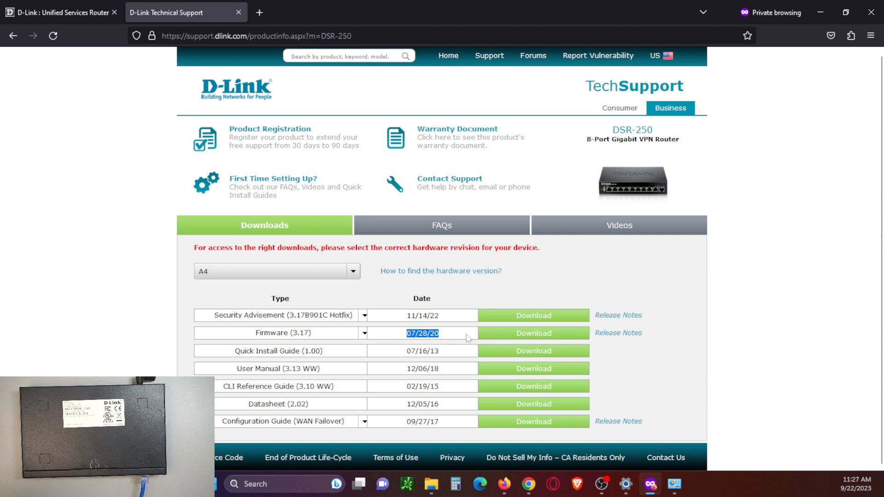
pyautogui.click(532, 332)
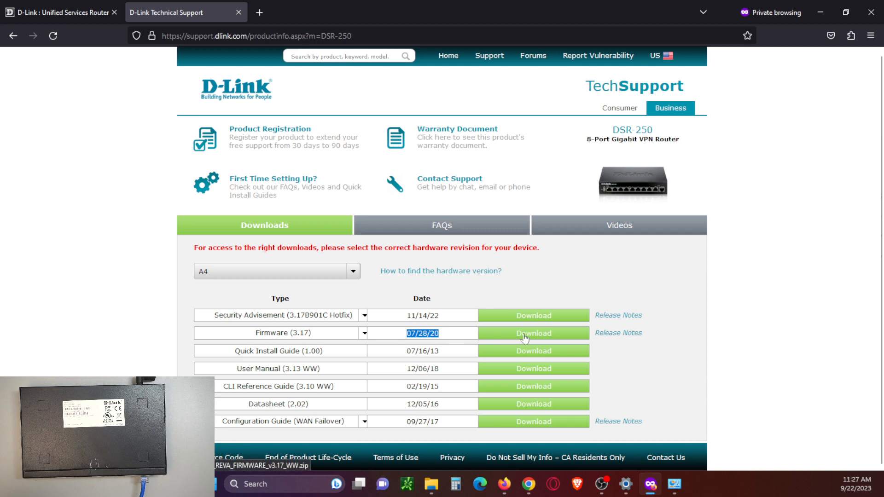
pyautogui.click(533, 332)
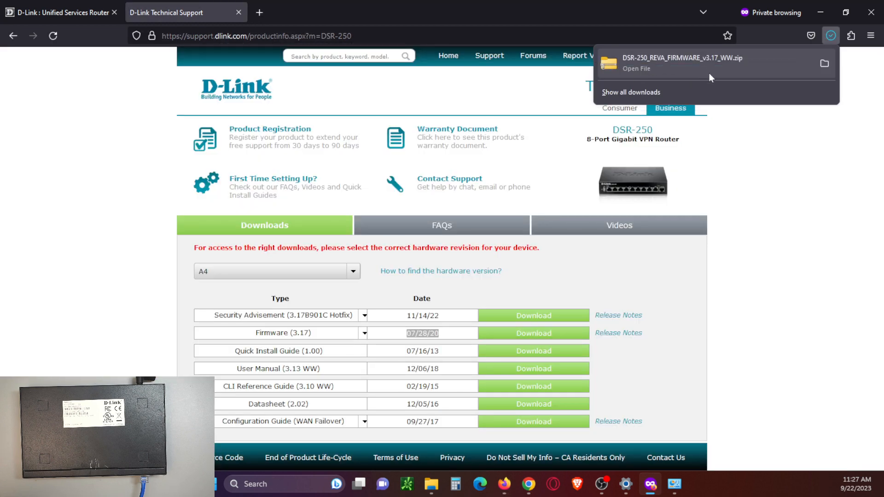
pyautogui.moveTo(750, 75)
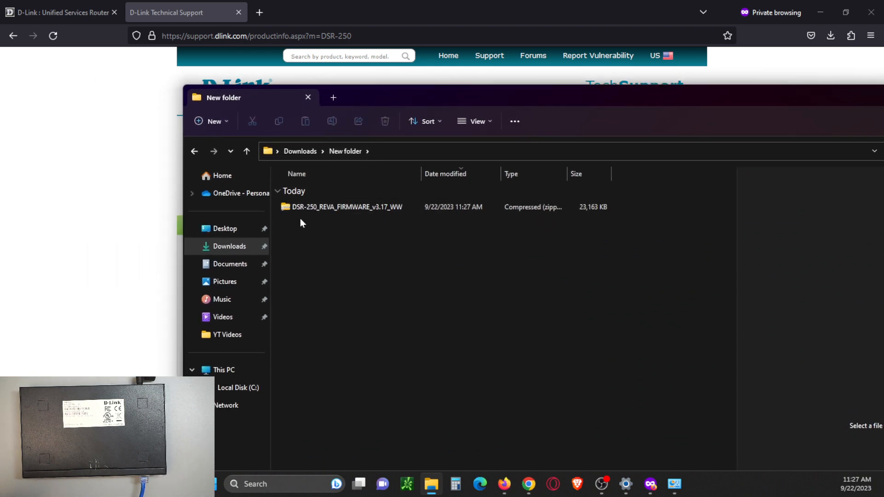
pyautogui.moveTo(344, 207)
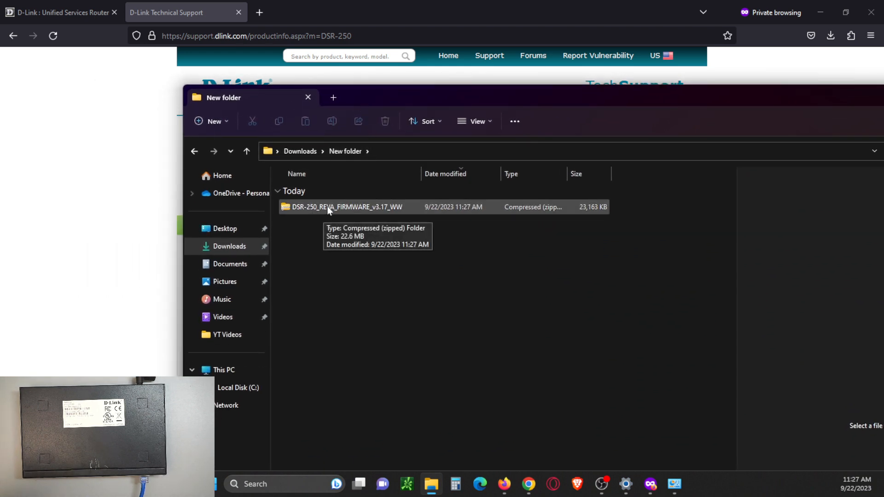
# - Extract the firmware zip with Extract All and open the extracted folder
pyautogui.rightClick(346, 206)
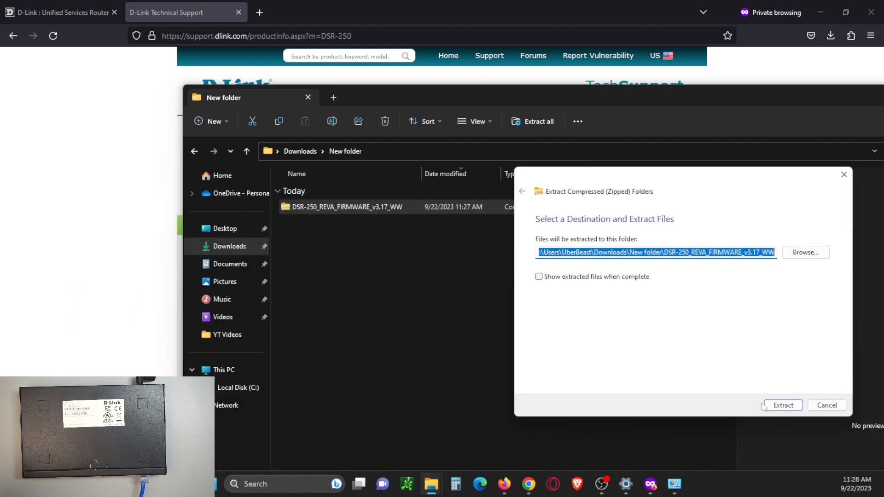
pyautogui.click(781, 404)
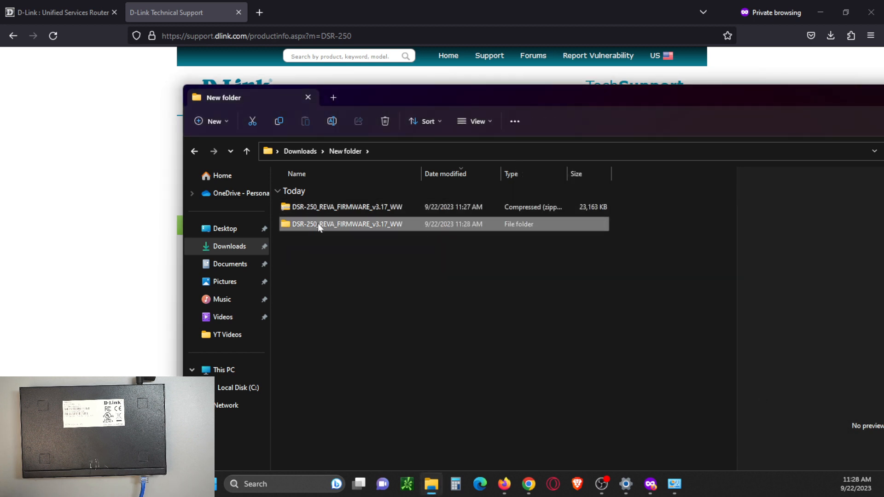
pyautogui.doubleClick(346, 223)
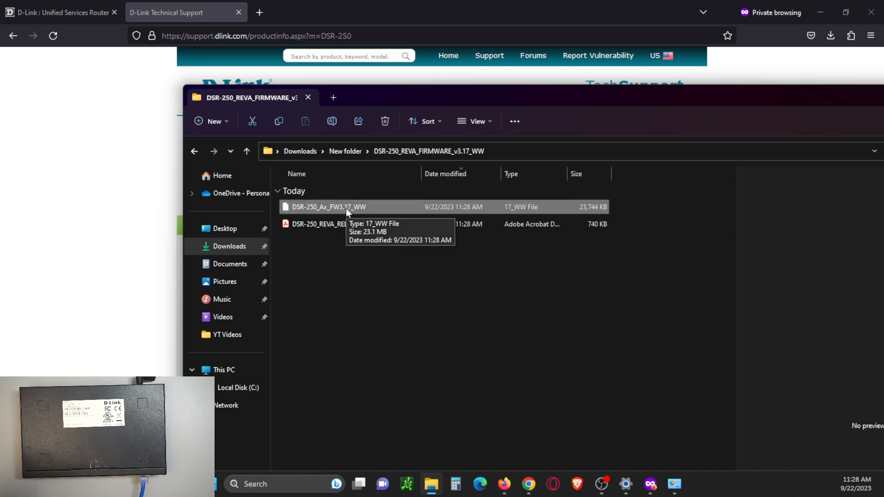
pyautogui.moveTo(364, 216)
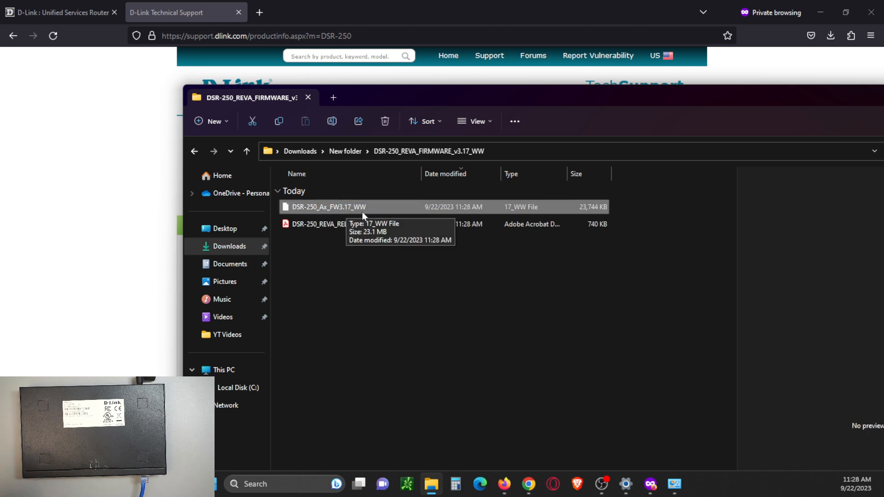
pyautogui.moveTo(127, 108)
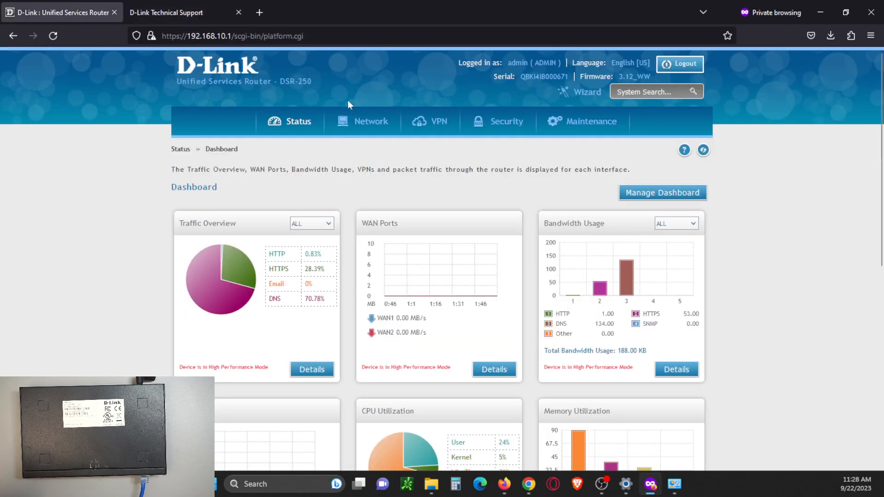
# - Navigate to Maintenance > Firmware Upgrade in the DSR-250 admin
pyautogui.click(591, 121)
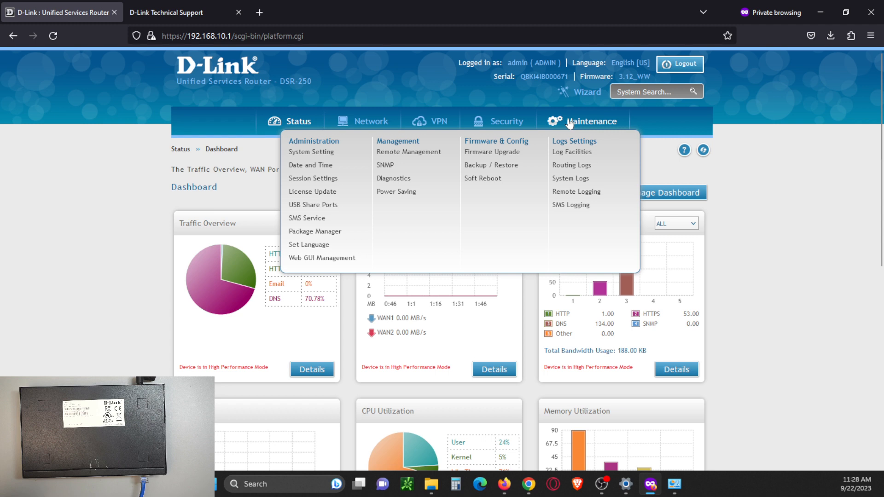
pyautogui.moveTo(491, 152)
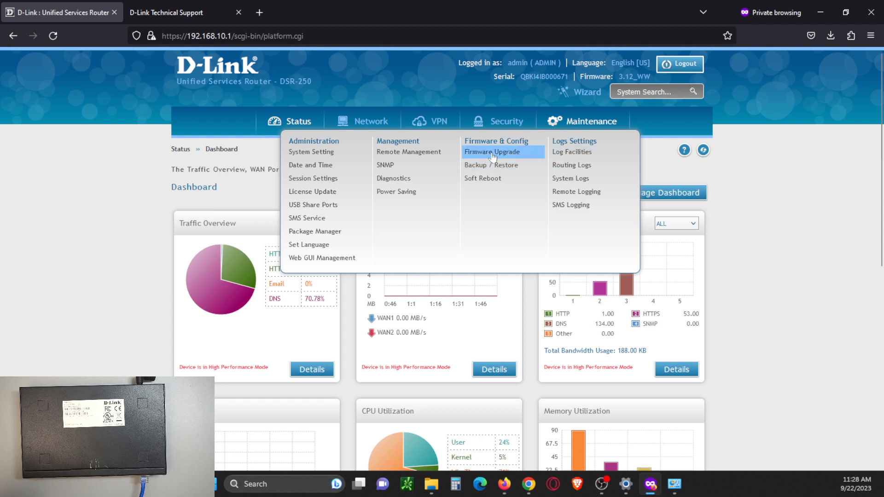
pyautogui.click(492, 151)
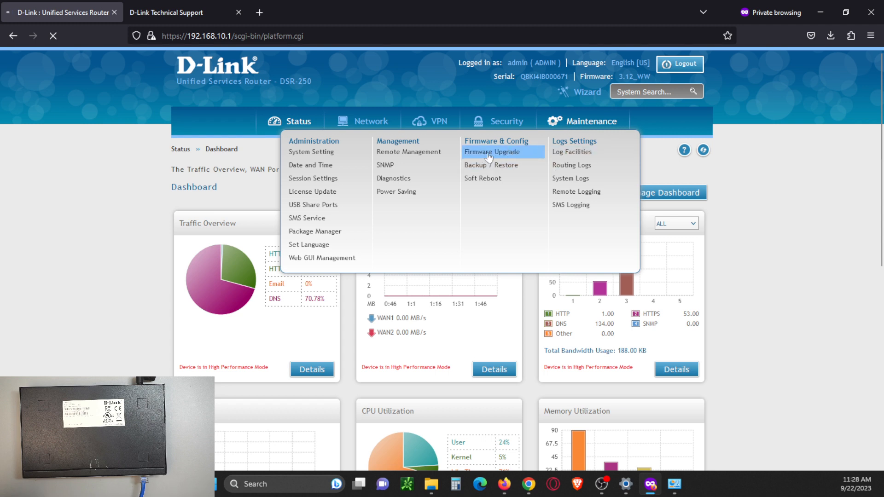
pyautogui.click(492, 151)
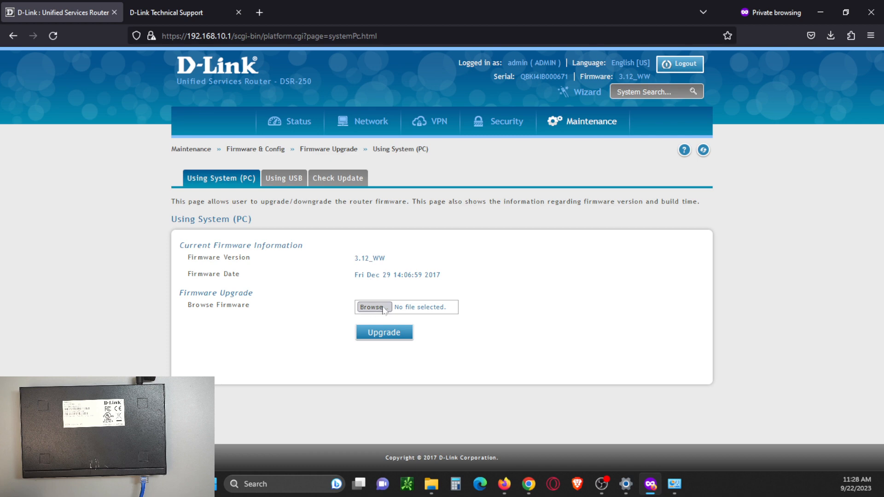
# - Choose DSR-250_Ax_FW3.17_WW from the extracted 3.17 folder as the upload file
pyautogui.click(371, 307)
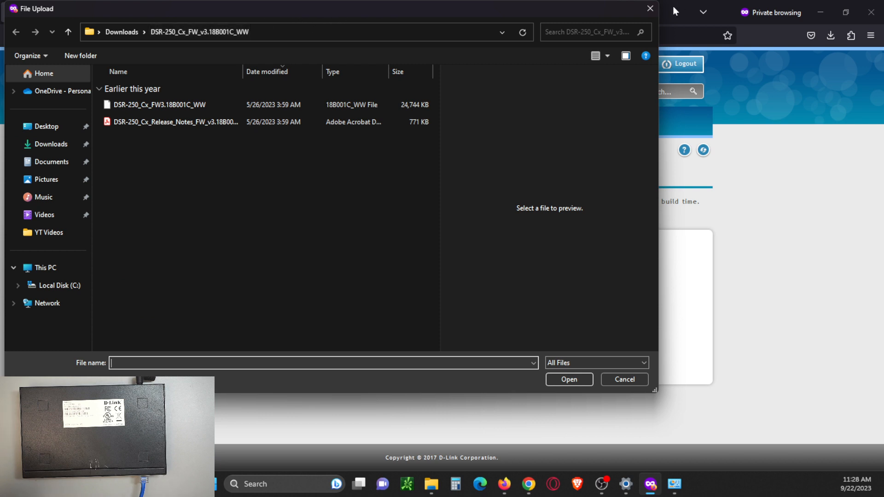
pyautogui.click(624, 379)
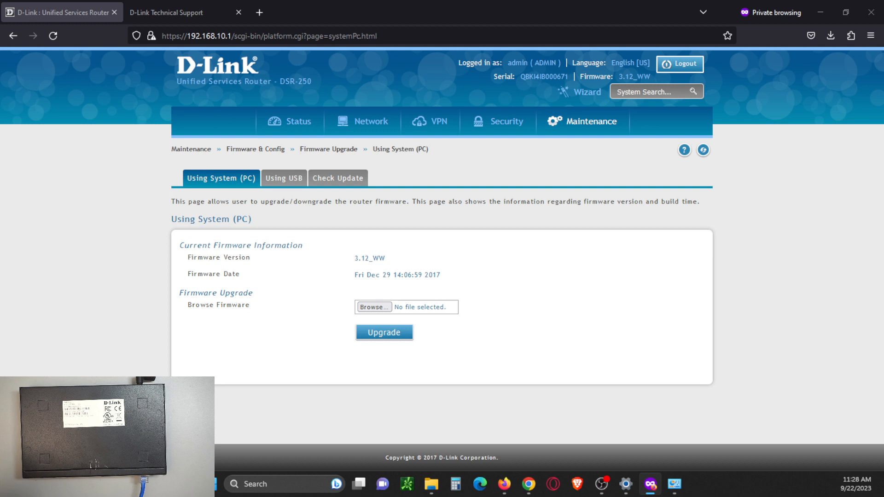
pyautogui.click(373, 306)
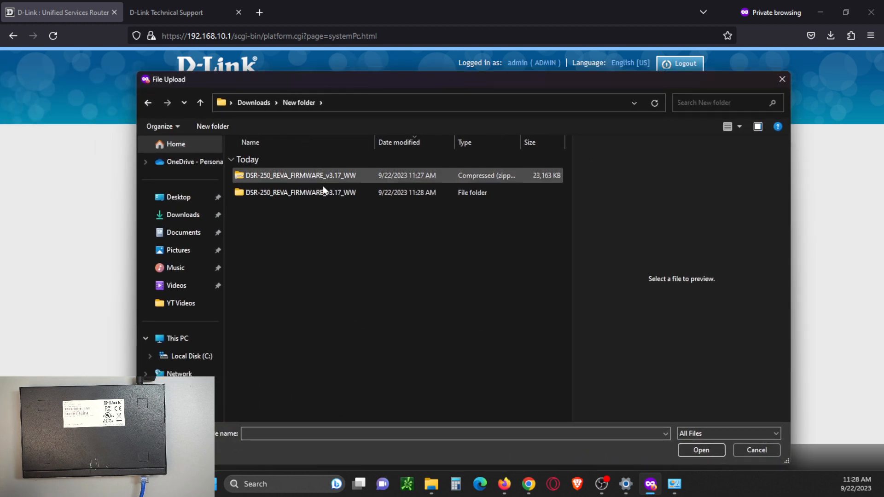
pyautogui.click(301, 193)
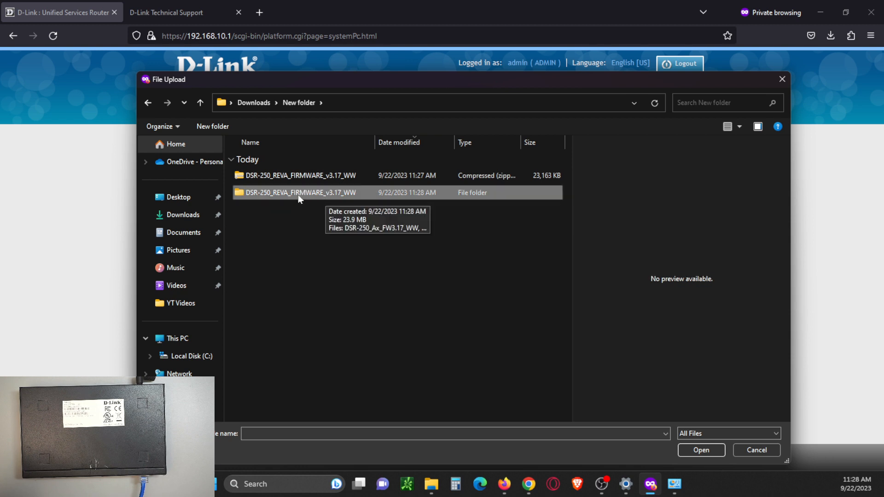
pyautogui.doubleClick(298, 193)
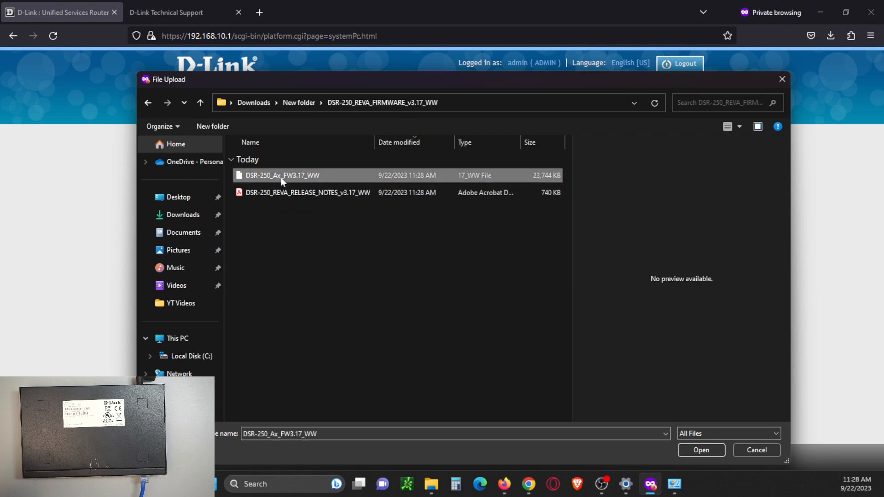
pyautogui.moveTo(282, 178)
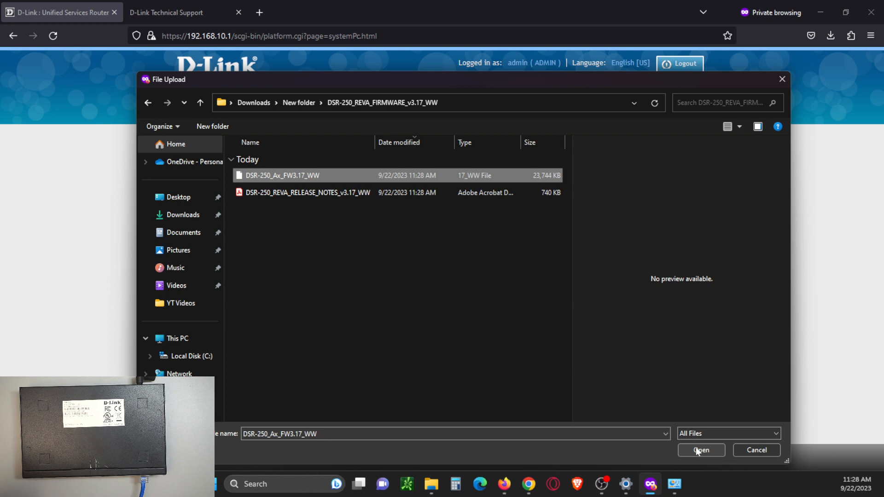
pyautogui.click(700, 449)
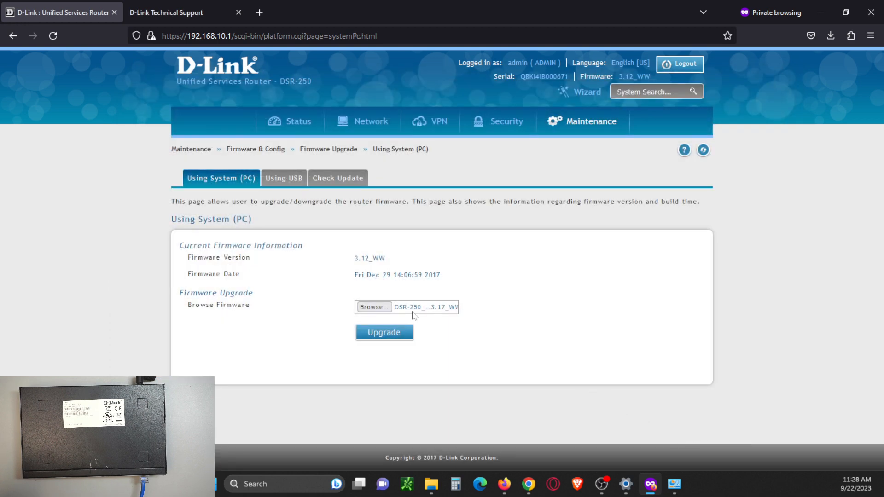
# - Start and confirm the firmware 3.17 upgrade, then switch to the D-Link Technical Support tab
pyautogui.click(383, 332)
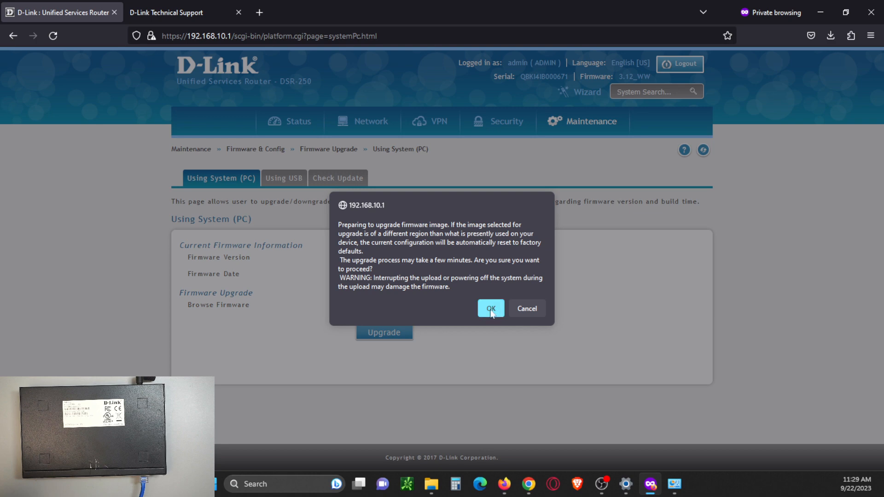
pyautogui.click(490, 309)
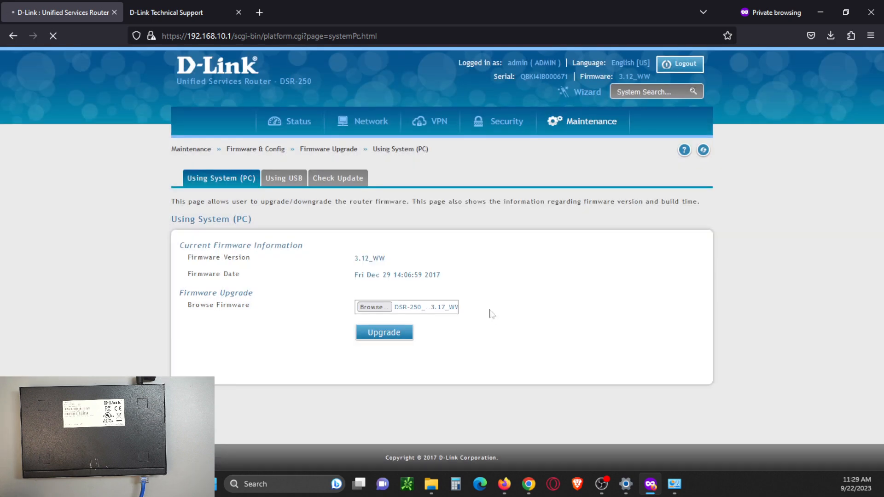
pyautogui.click(383, 331)
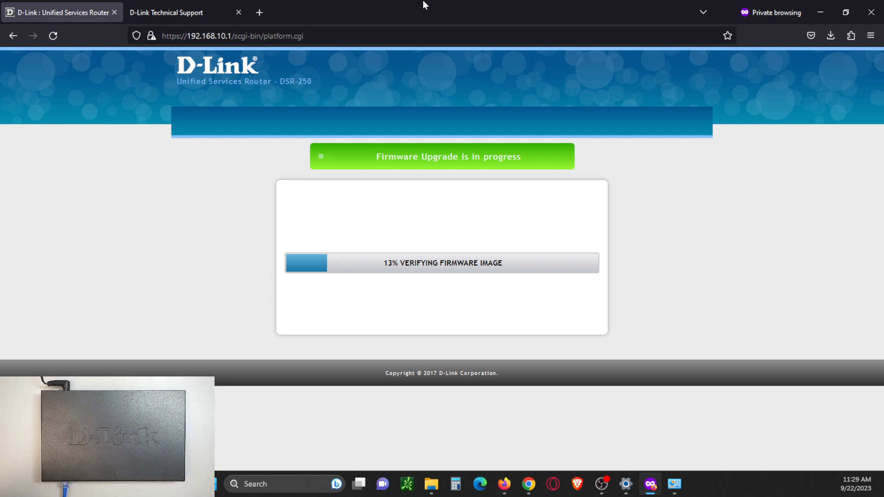
pyautogui.moveTo(258, 12)
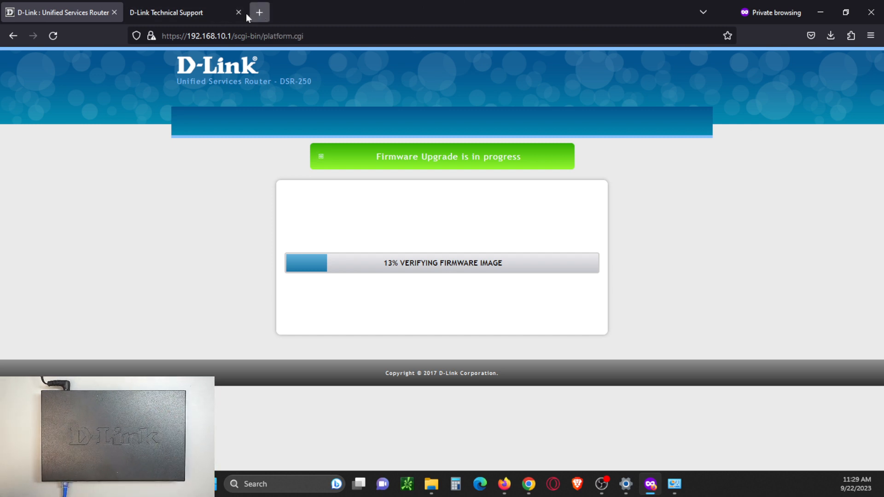
pyautogui.click(258, 12)
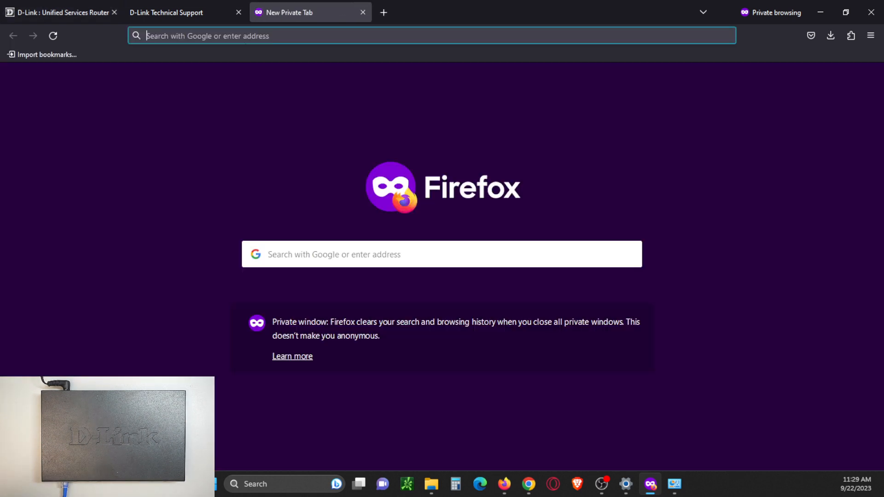
pyautogui.click(166, 12)
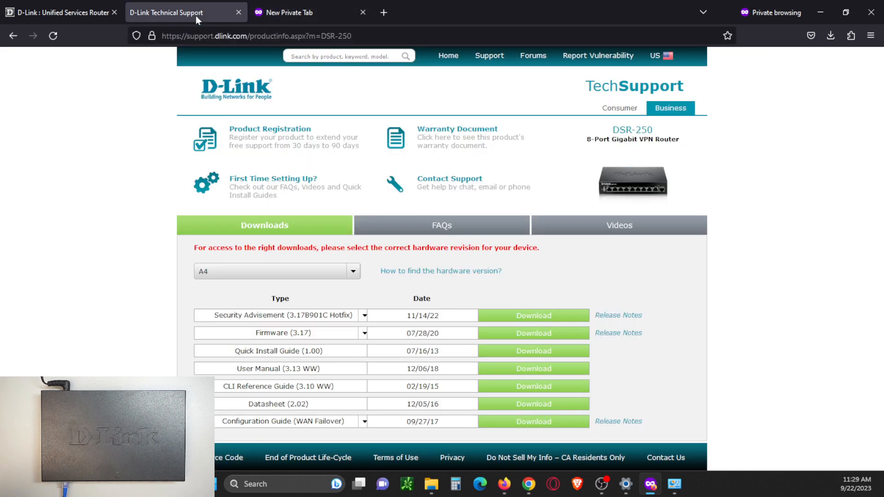